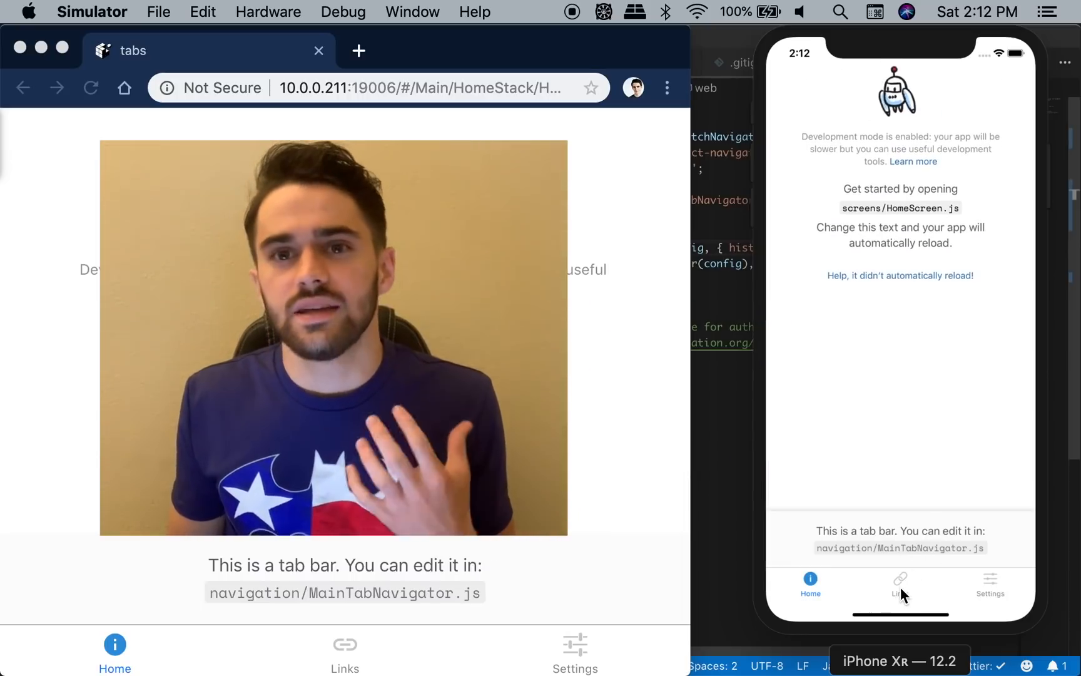
Visit the app's Links screen, then its Settings screen in the simulator
{"action": "left_click", "coordinate": [900, 586]}
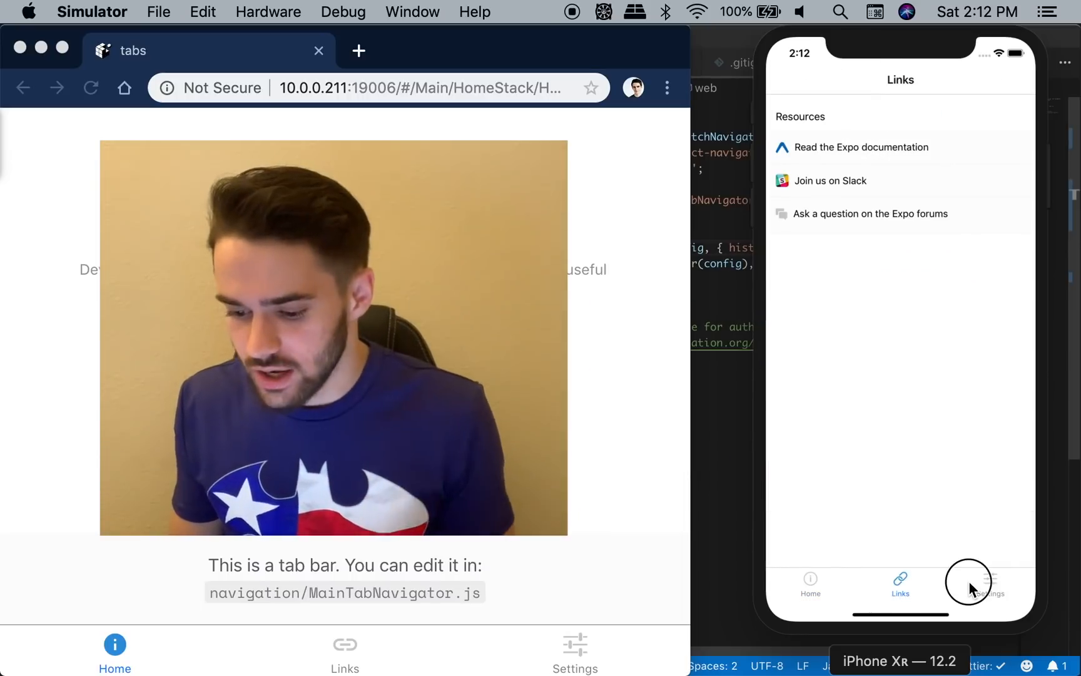
{"action": "mouse_move", "coordinate": [892, 316]}
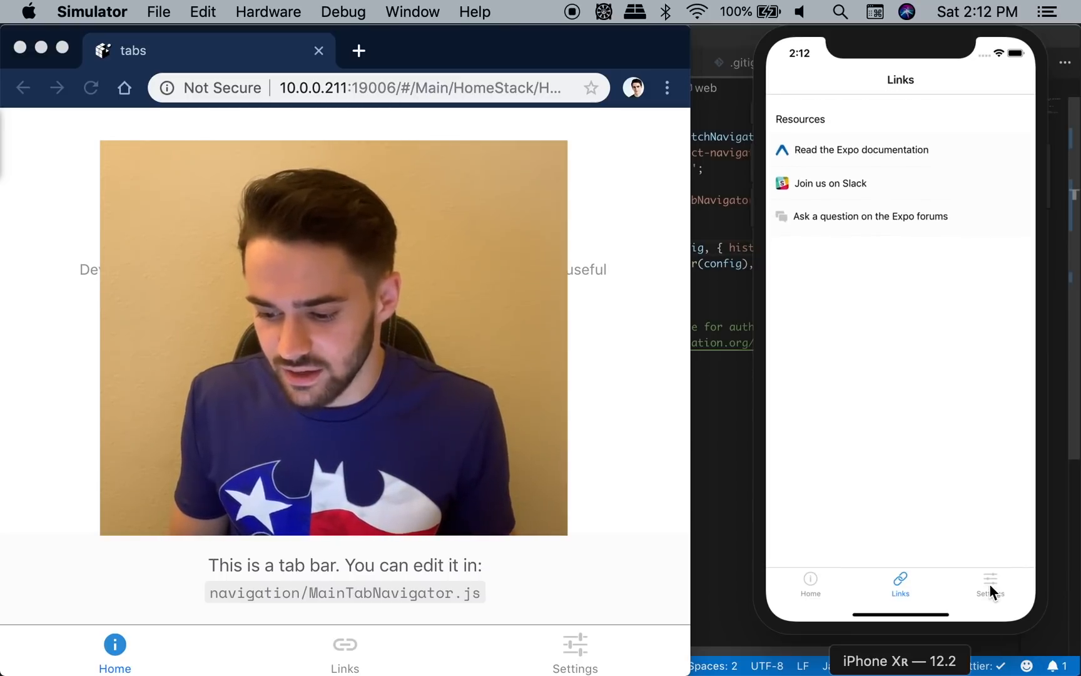
{"action": "left_click", "coordinate": [990, 584]}
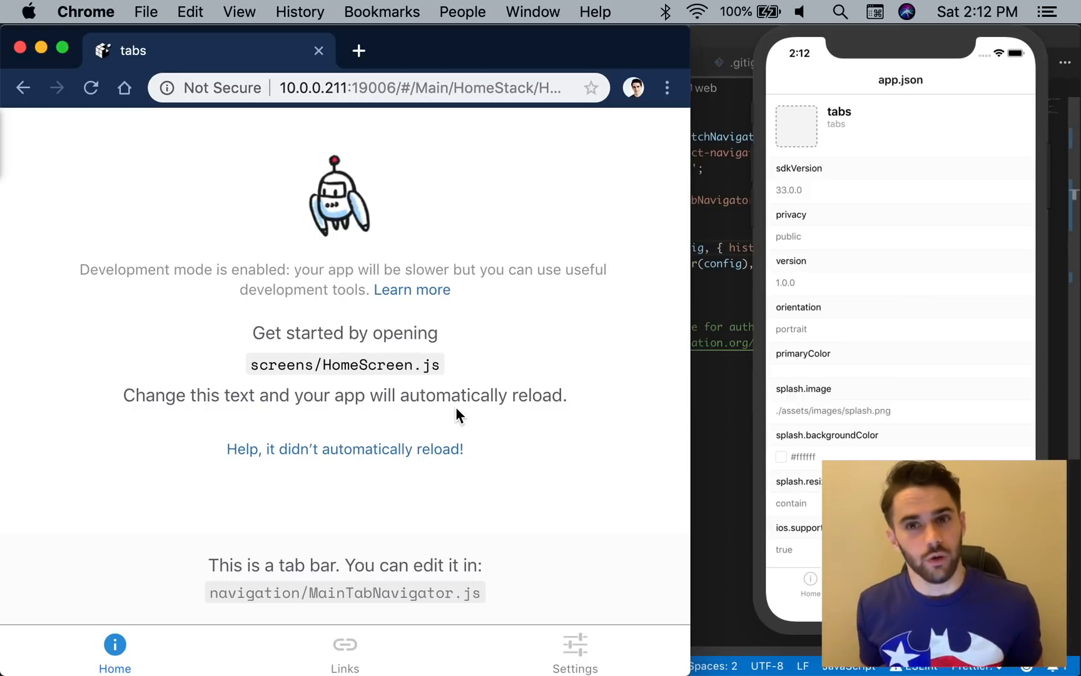
Show the web app's Links screen with its full route in the address bar, then return Home
{"action": "left_click", "coordinate": [344, 652]}
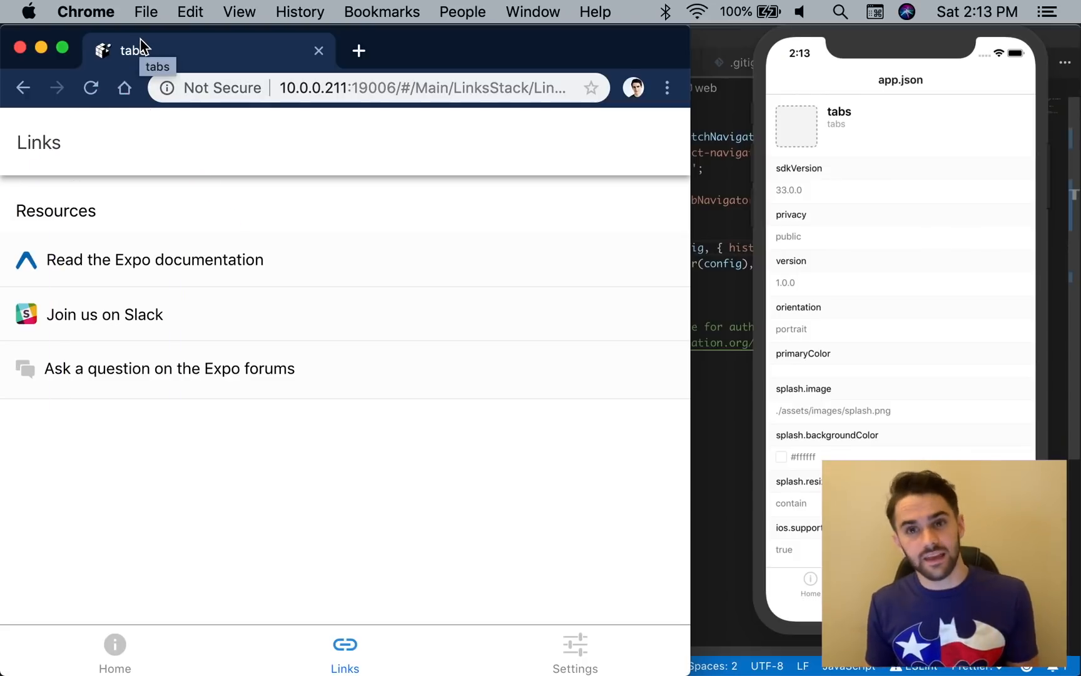
{"action": "left_click", "coordinate": [481, 88]}
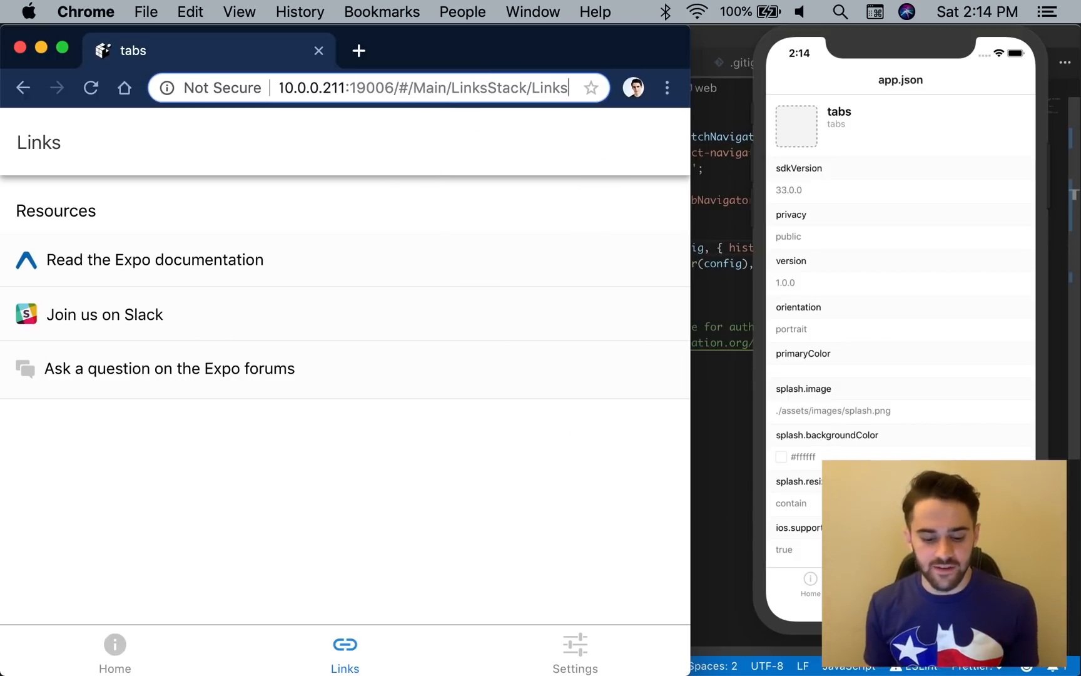
{"action": "left_click", "coordinate": [114, 652]}
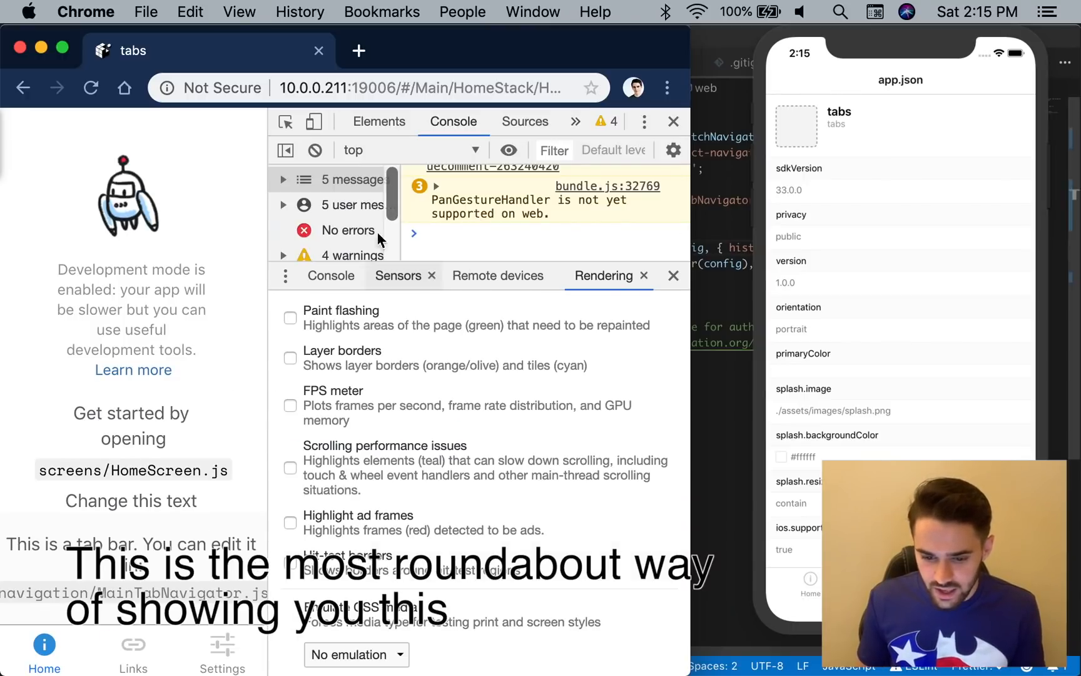
Filter the DevTools console down to errors, confirming none are reported
{"action": "left_click", "coordinate": [378, 121]}
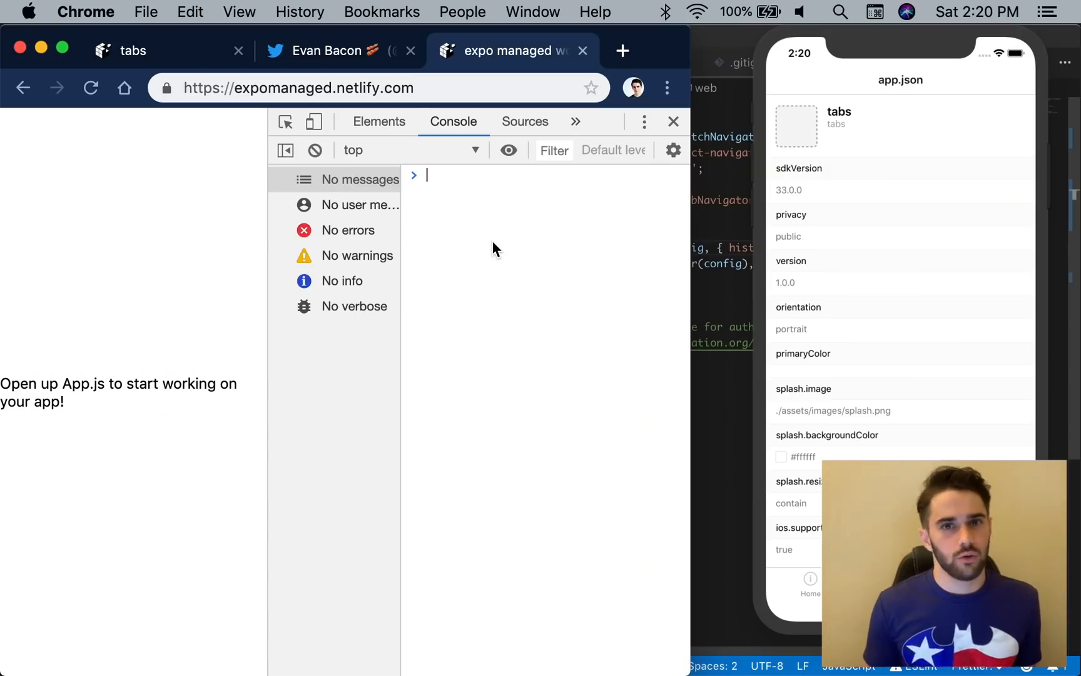
{"action": "mouse_move", "coordinate": [447, 363]}
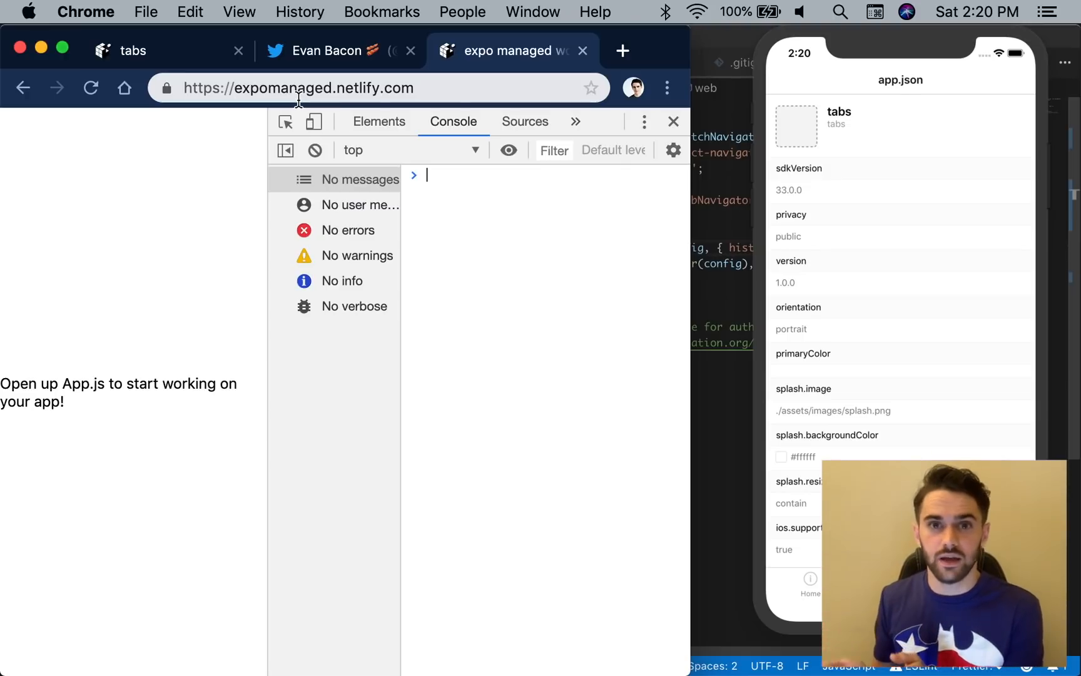
Reach the Audits panel's new-audit setup with Performance, PWA, Accessibility and SEO checked
{"action": "left_click", "coordinate": [575, 121]}
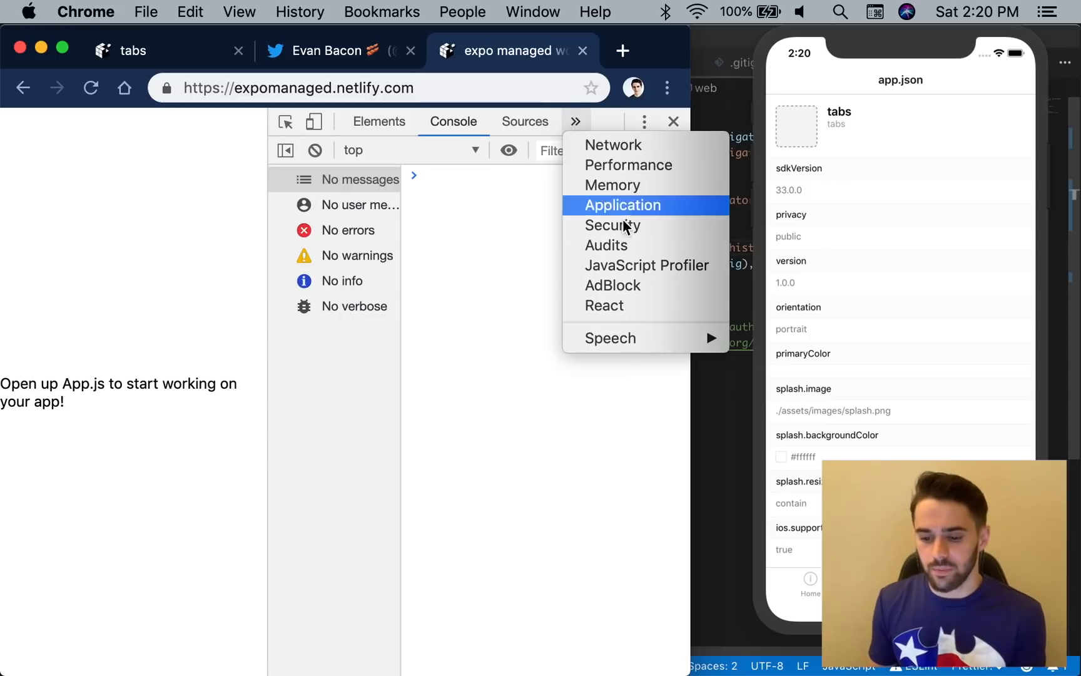
{"action": "left_click", "coordinate": [606, 246]}
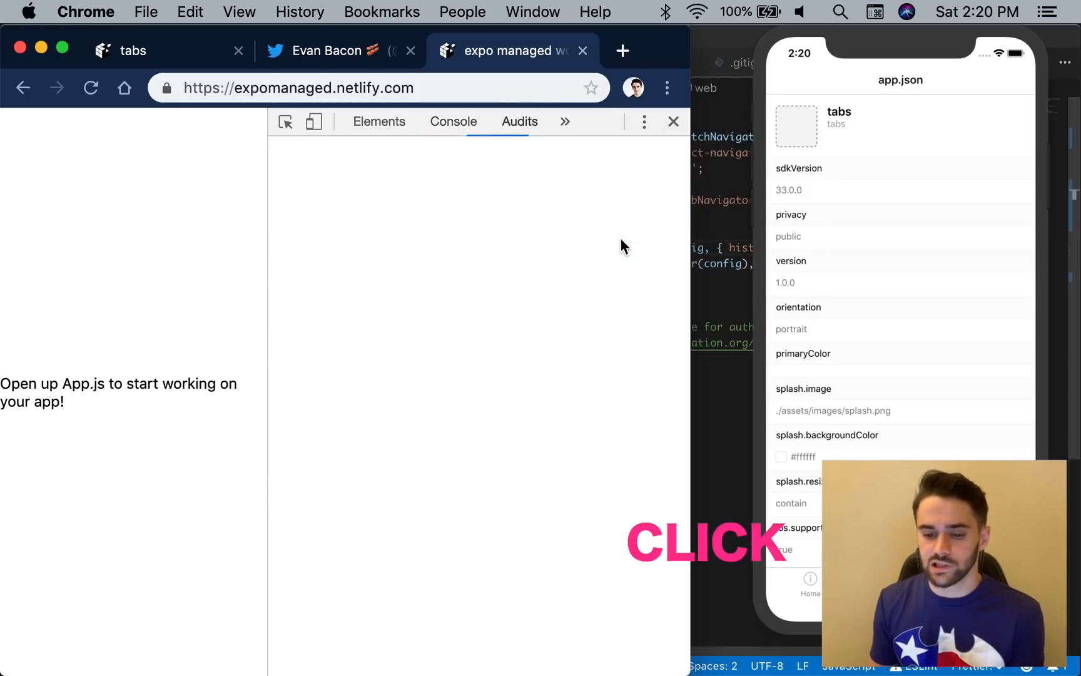
{"action": "left_click", "coordinate": [519, 122]}
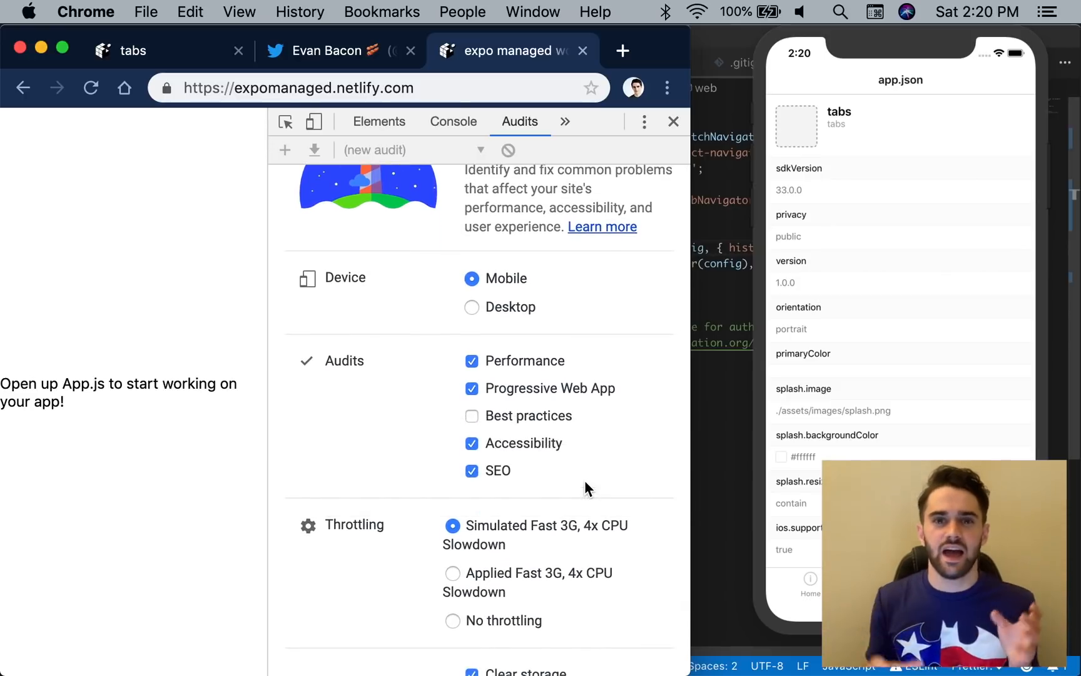
{"action": "scroll", "scroll_direction": "down", "scroll_amount": 3}
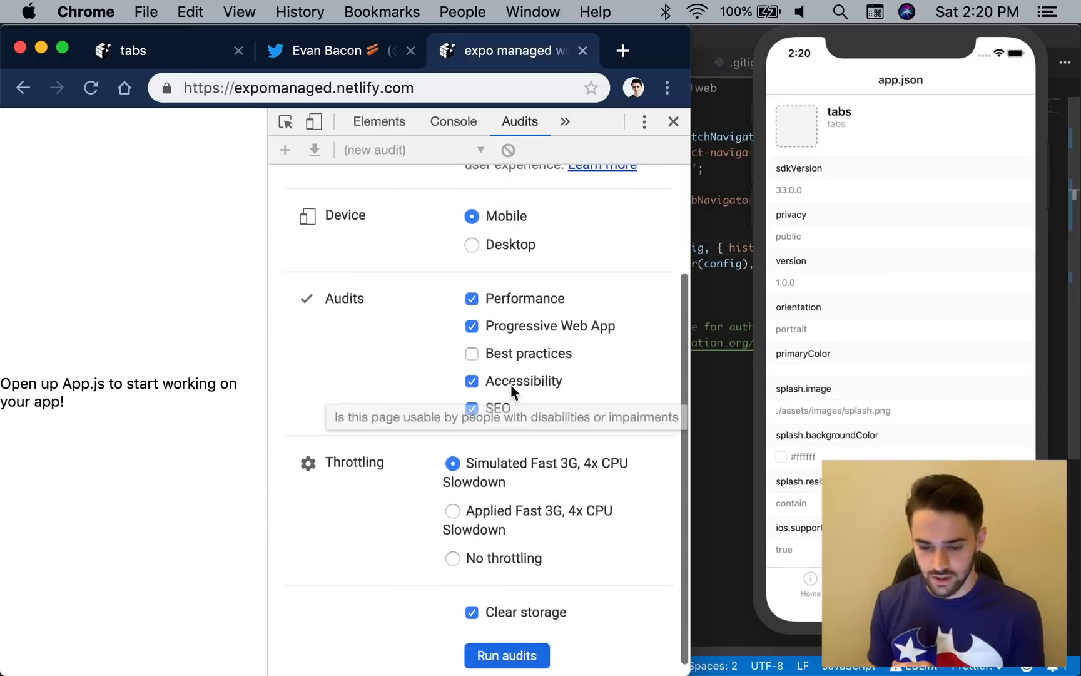
Run the Lighthouse audits on the deployed Netlify site
{"action": "left_click", "coordinate": [506, 655]}
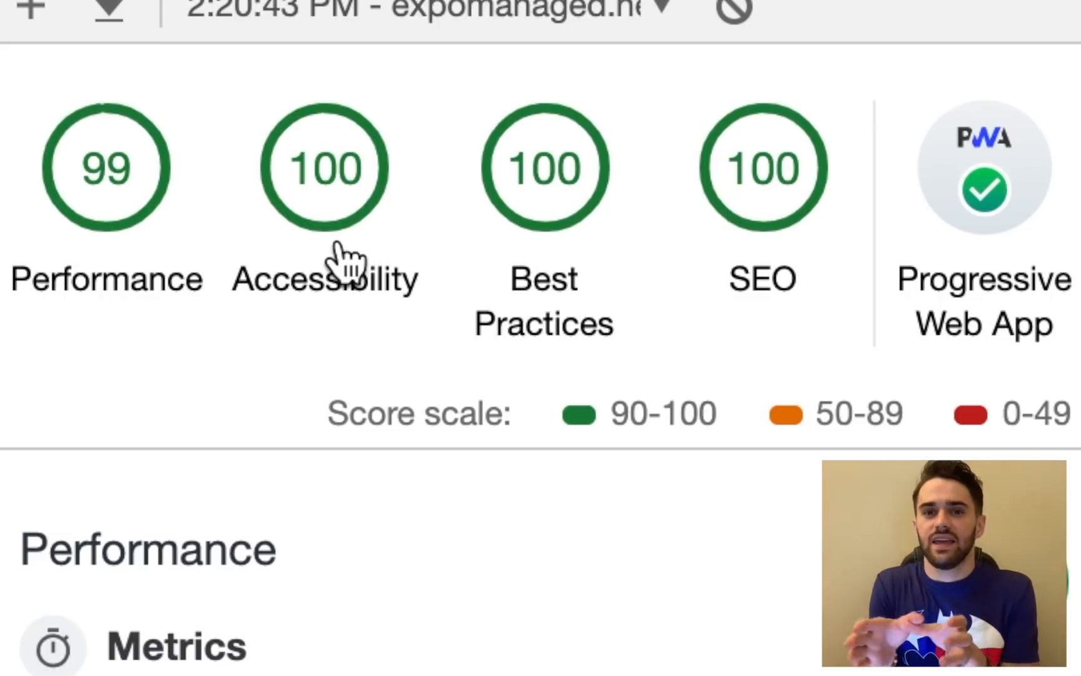
{"action": "mouse_move", "coordinate": [351, 183]}
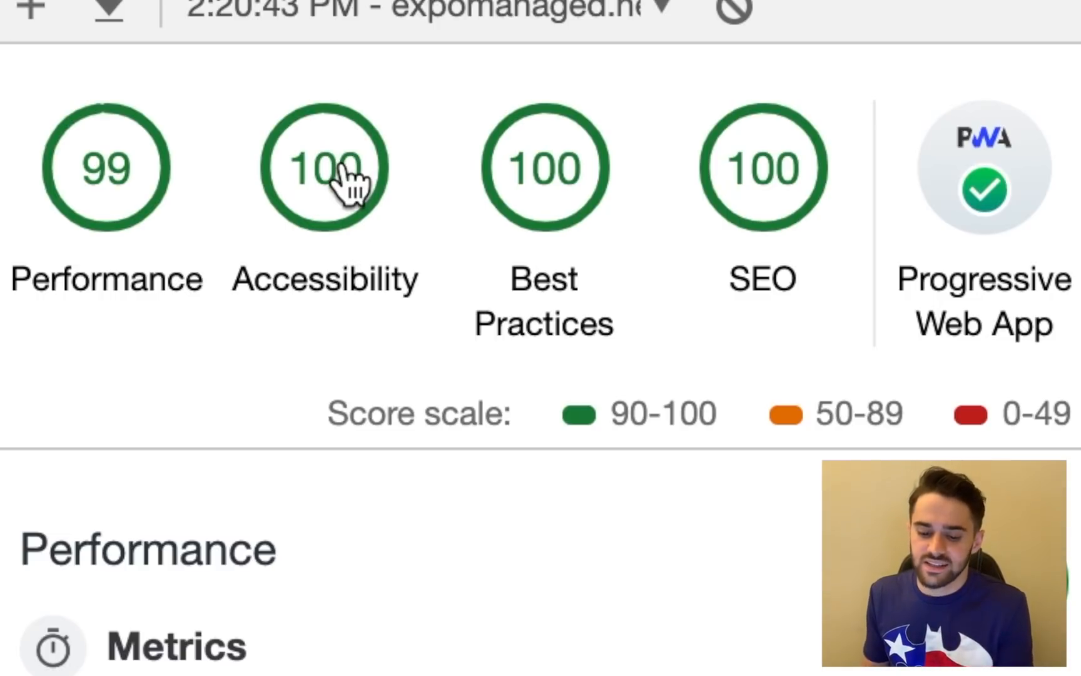
{"action": "mouse_move", "coordinate": [978, 172]}
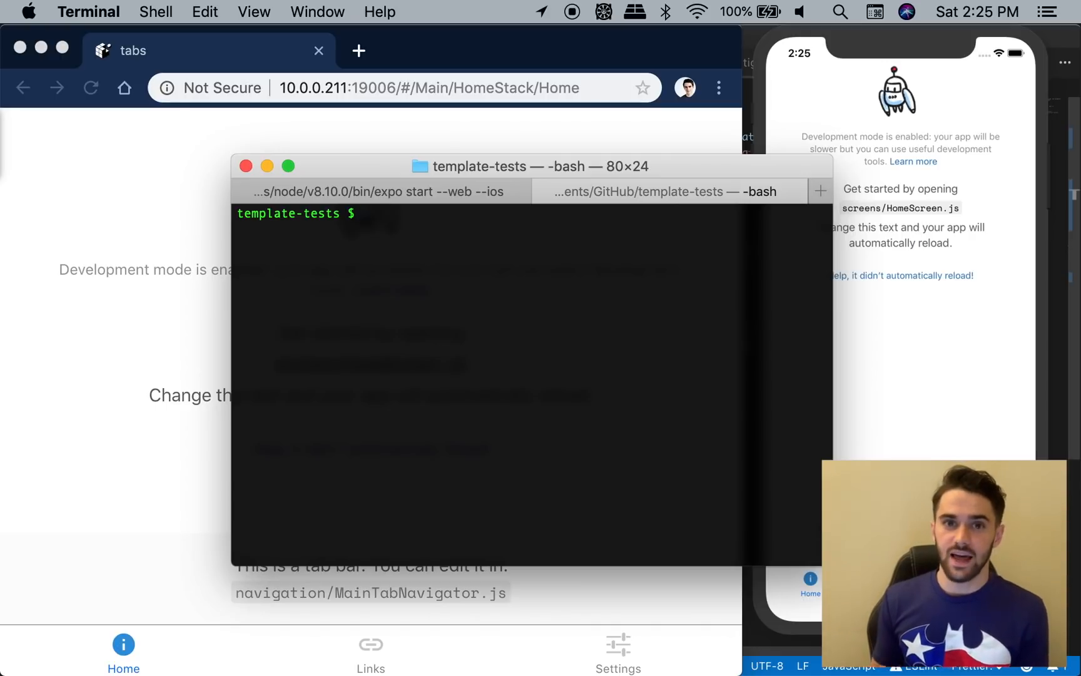
Run expo init in the template-tests folder to reach the template choices
{"action": "type", "text": "npm i"}
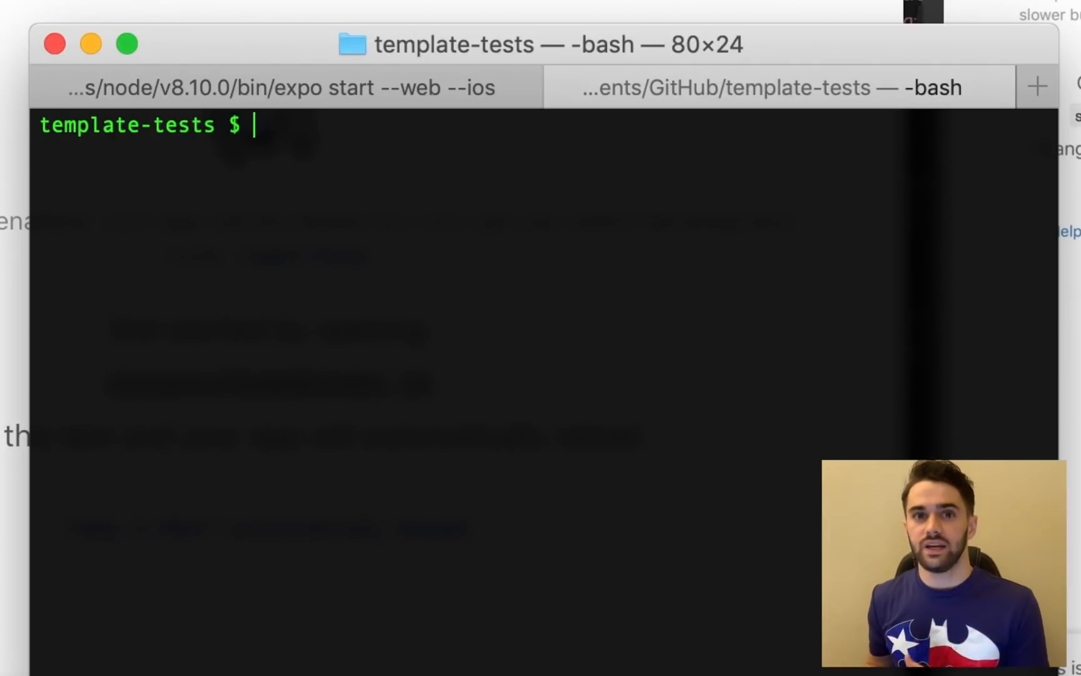
{"action": "type", "text": "expo init"}
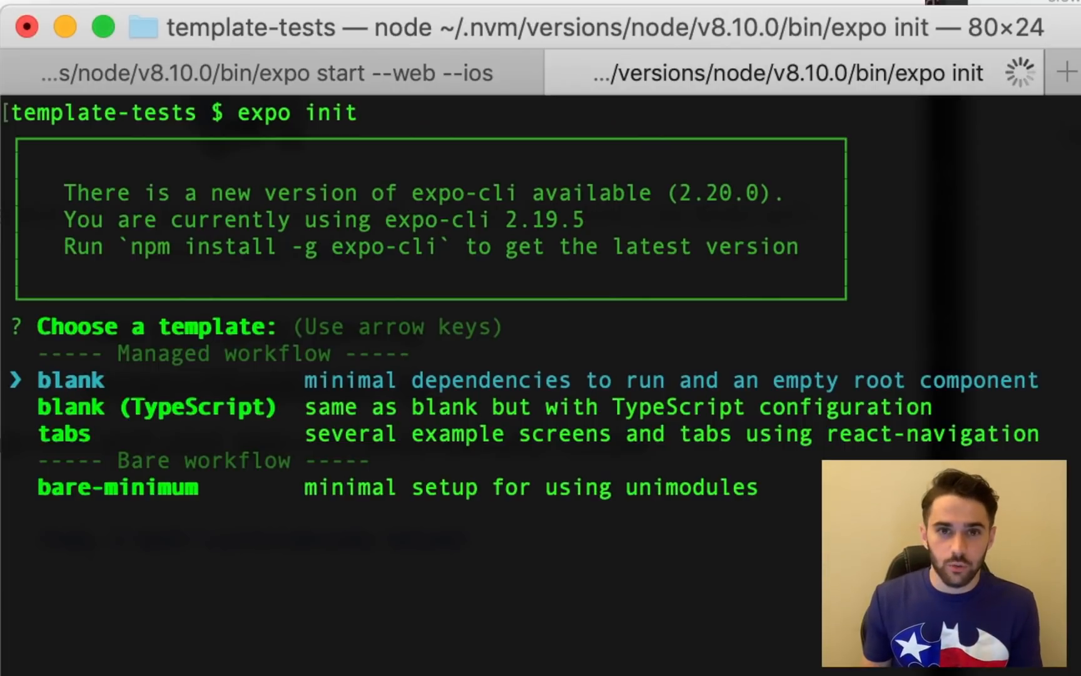
Create a tabs-template project named jquery-sucks and install dependencies with Yarn
{"action": "key", "text": "enter"}
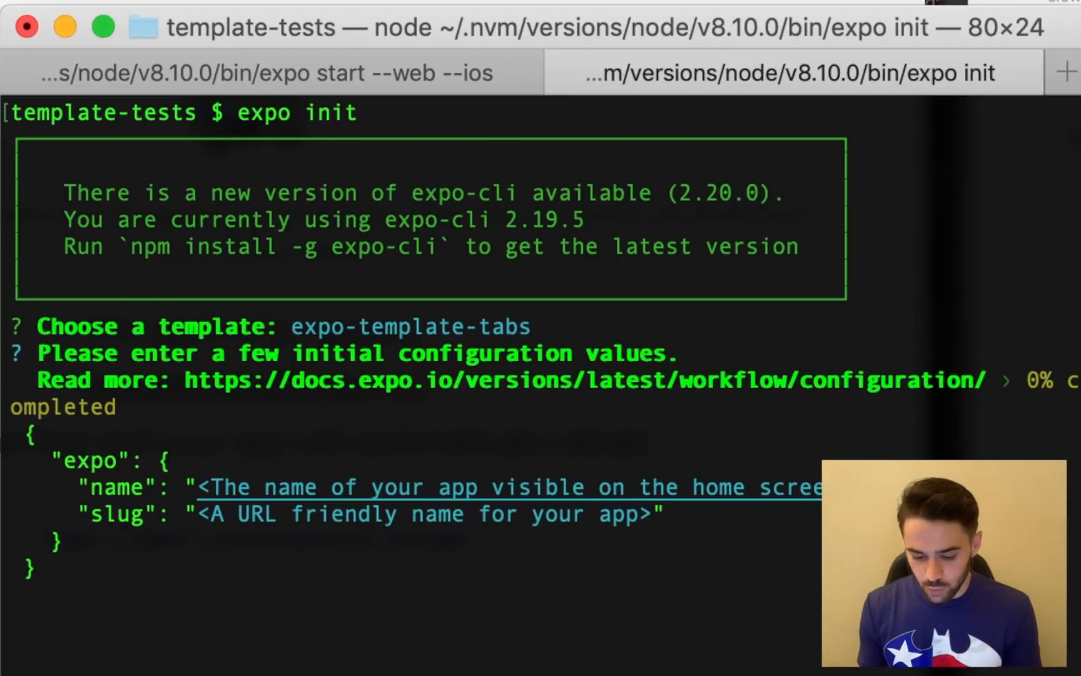
{"action": "type", "text": "jquery"}
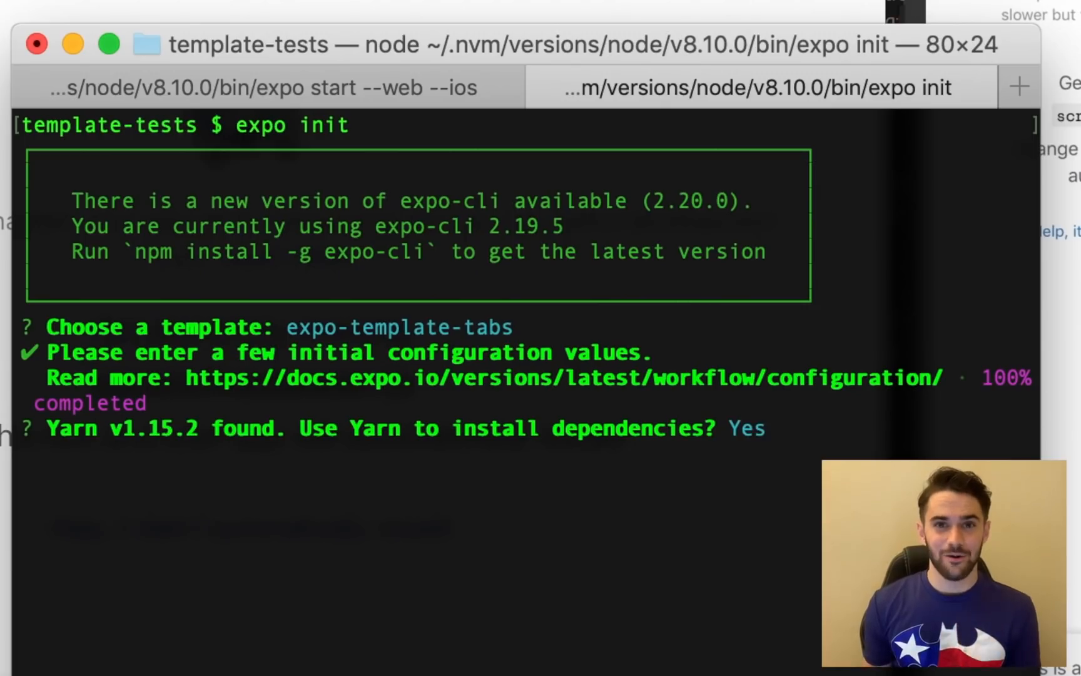
{"action": "key", "text": "enter"}
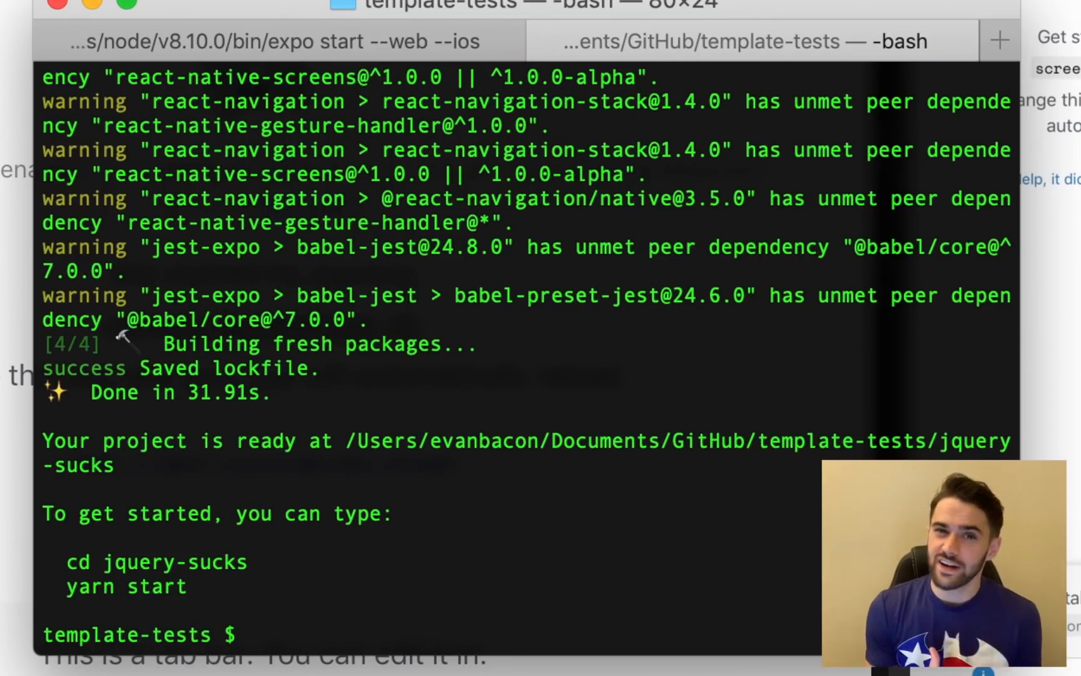
Run expo start inside jquery-sucks, accepting another port since 19006 is taken
{"action": "type", "text": "cd"}
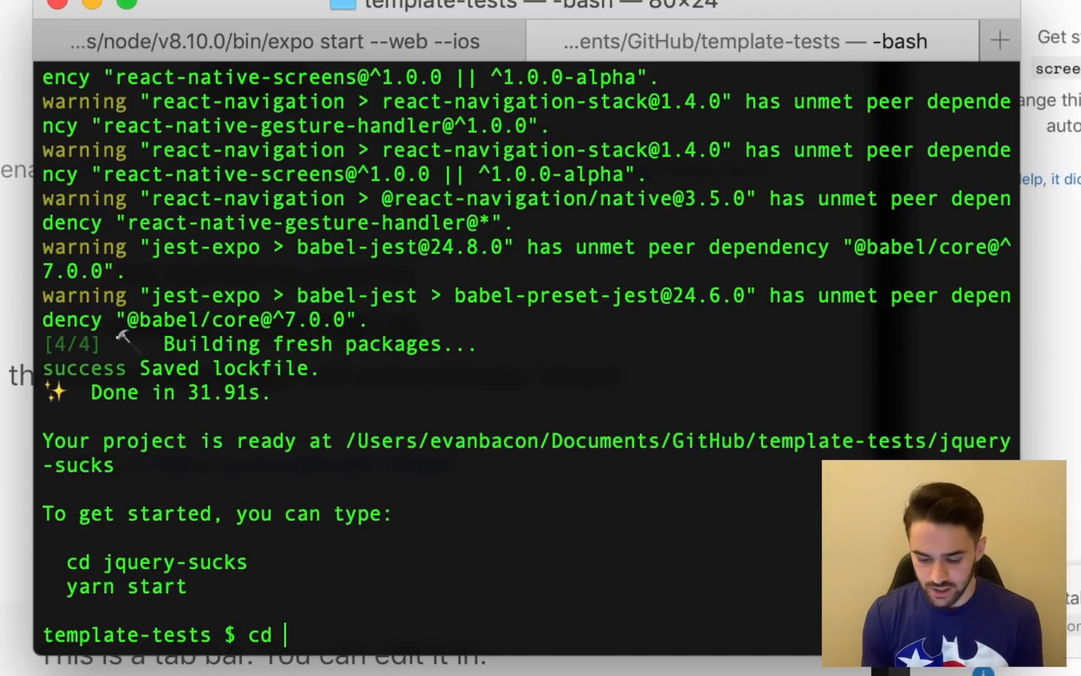
{"action": "type", "text": "jquery-sucks/"}
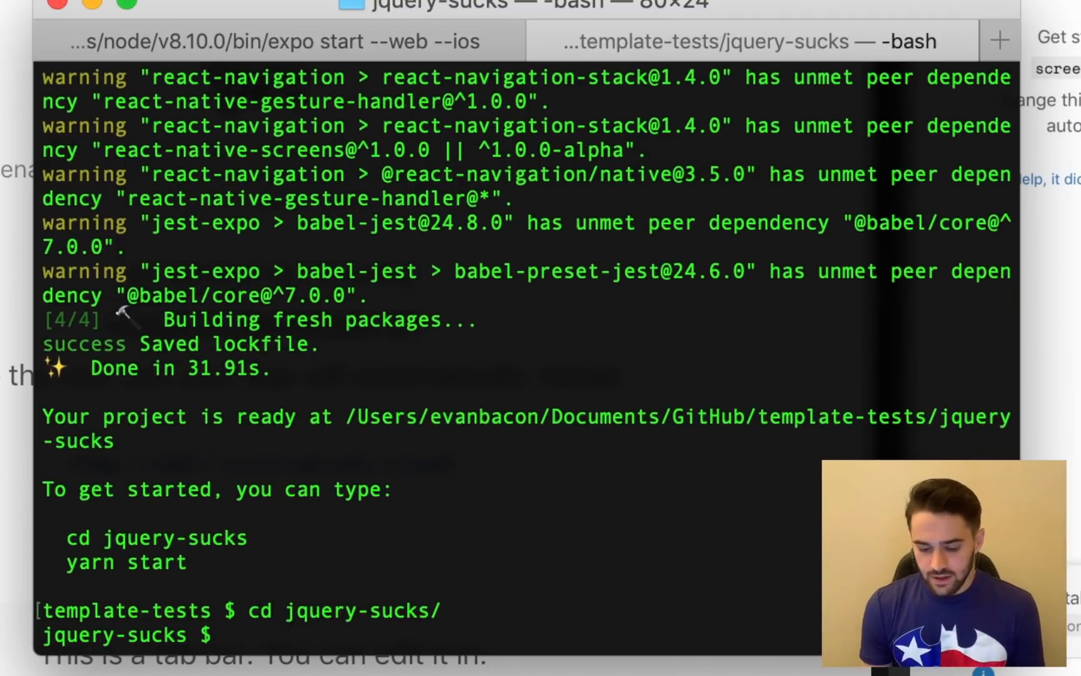
{"action": "type", "text": "yarn start"}
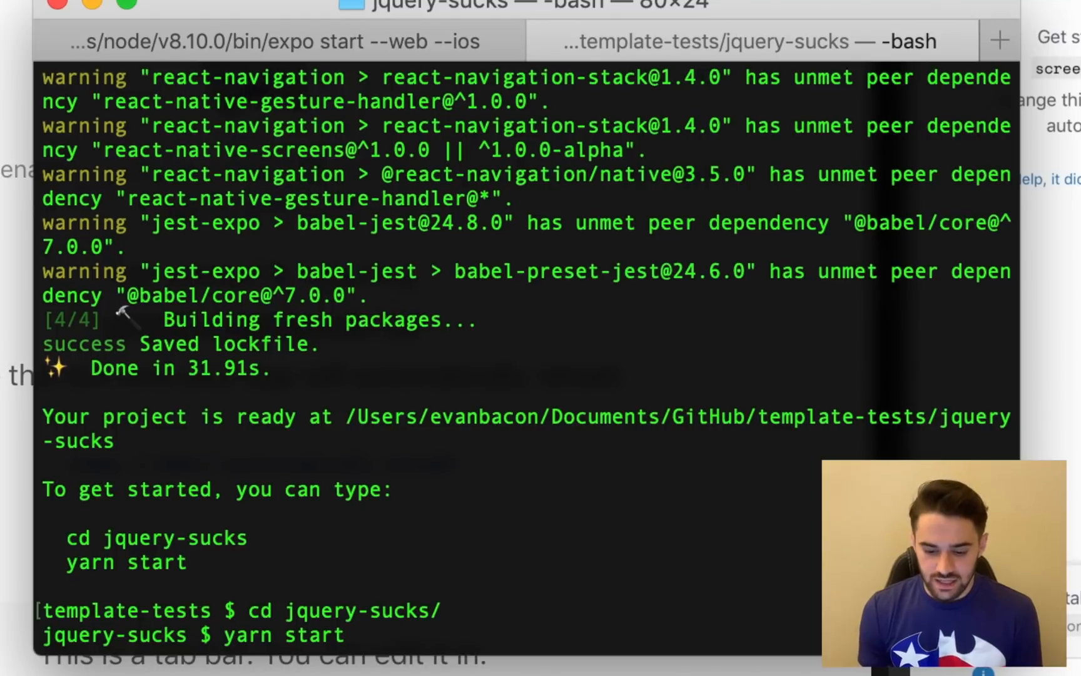
{"action": "type", "text": "expo sta"}
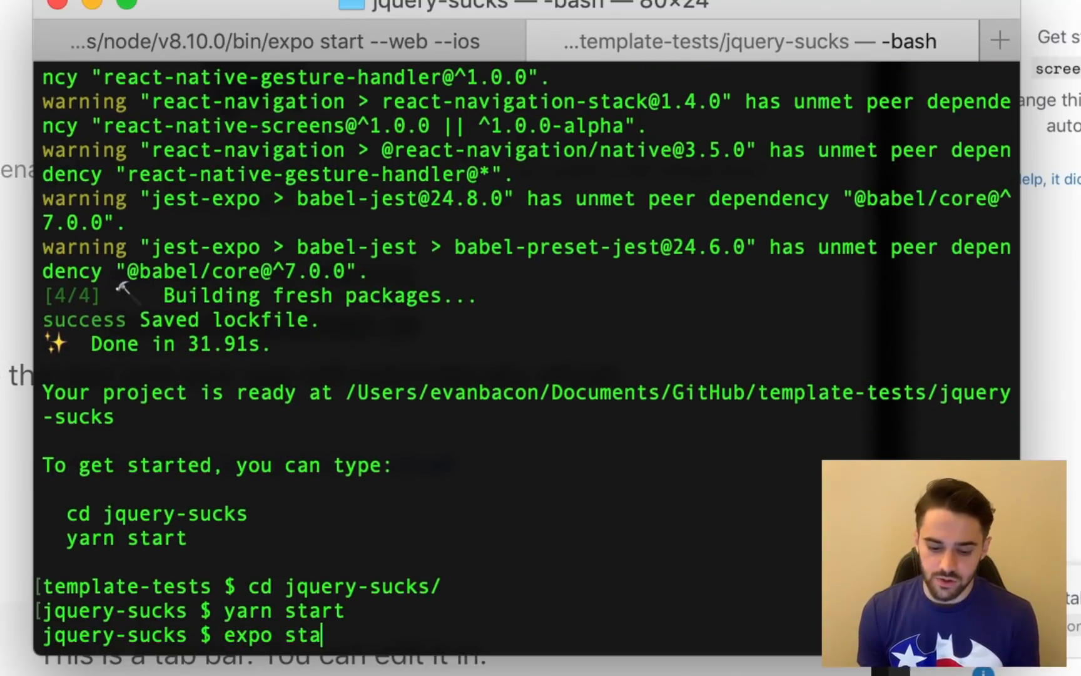
{"action": "type", "text": "rt"}
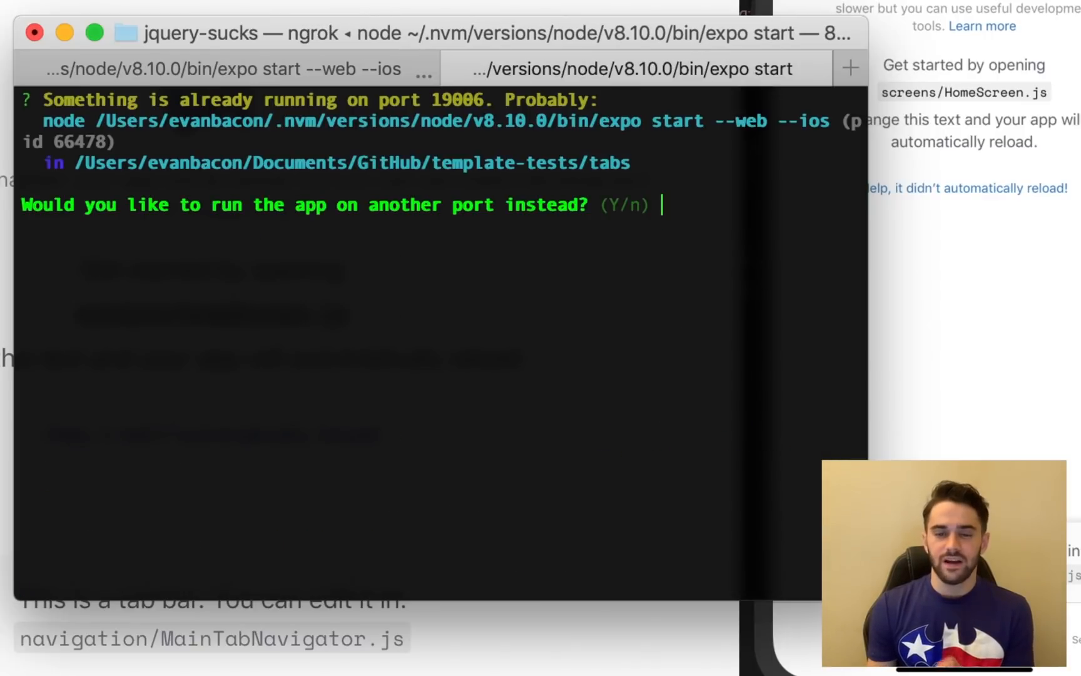
{"action": "mouse_move", "coordinate": [666, 324]}
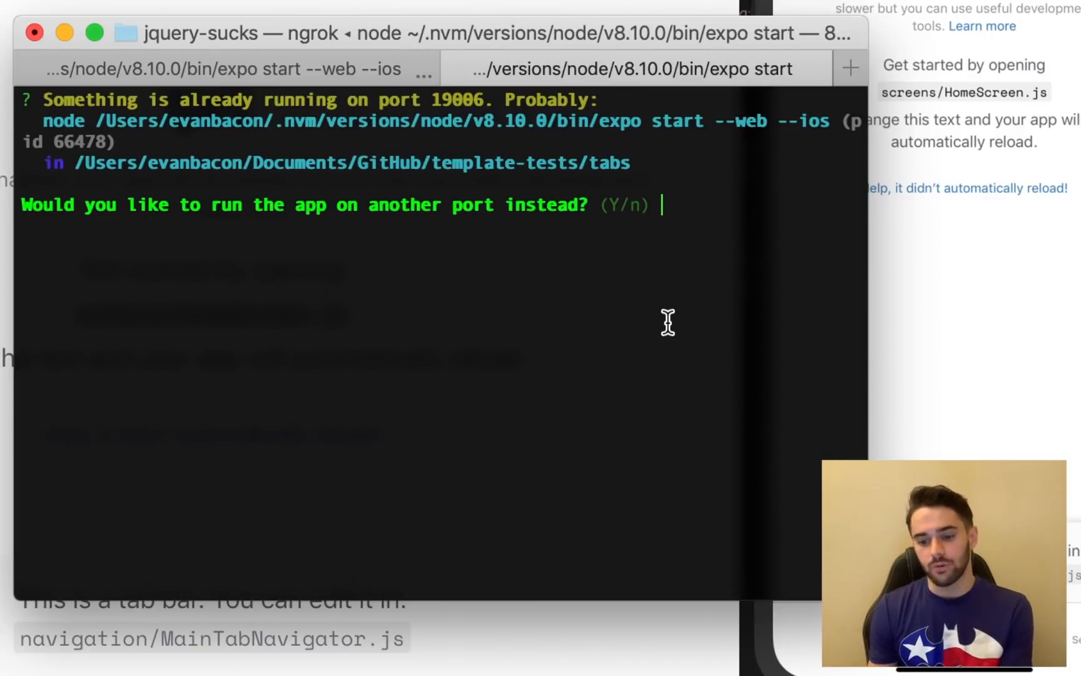
{"action": "type", "text": "Y"}
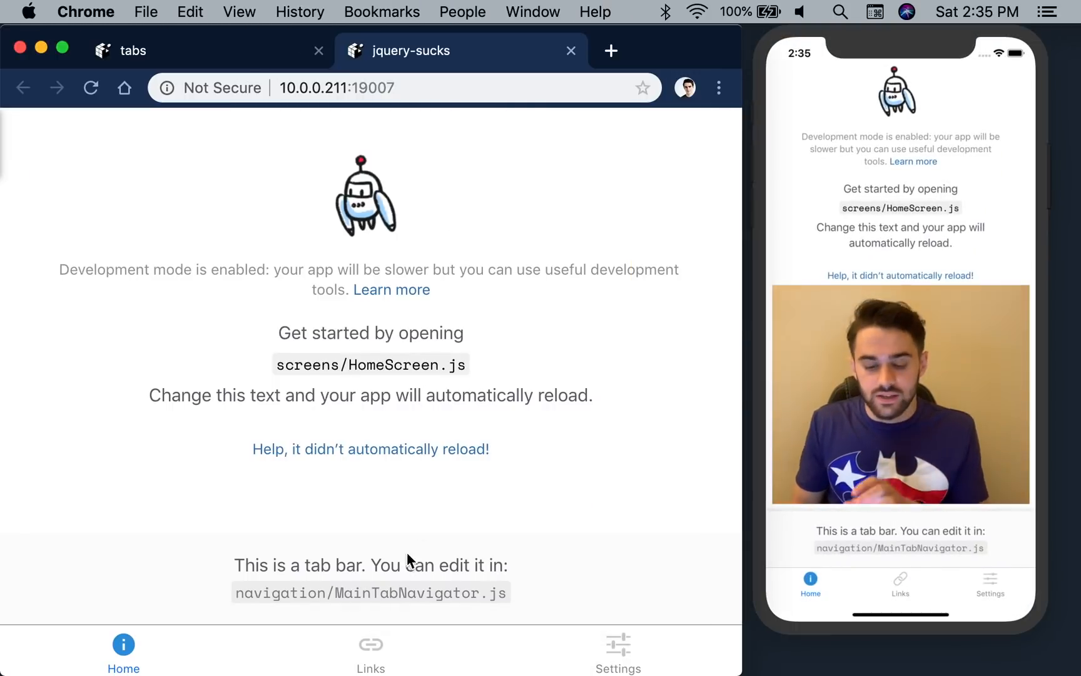
View the jquery-sucks app's Settings and Links screens at port 19007
{"action": "left_click", "coordinate": [617, 652]}
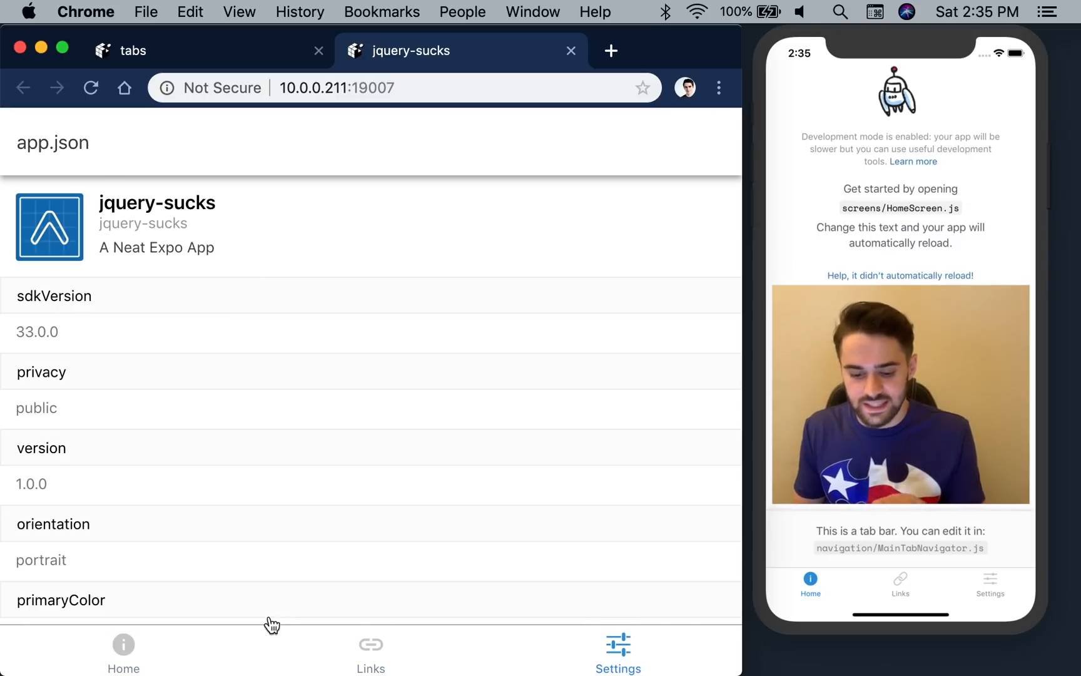
{"action": "left_click", "coordinate": [371, 653]}
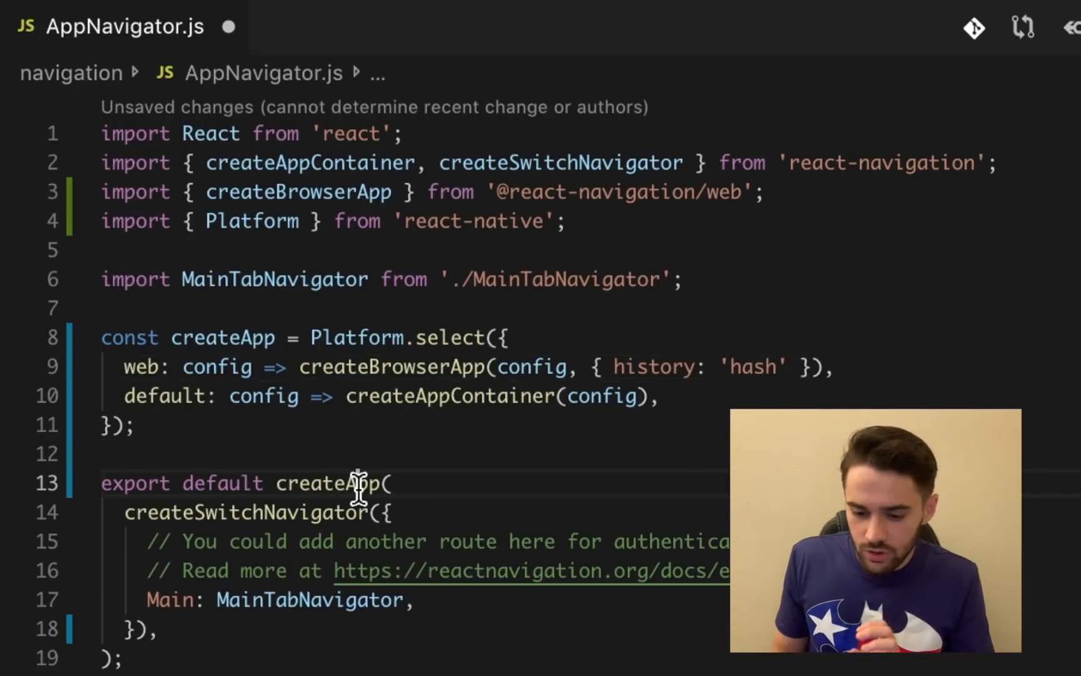
{"action": "double_click", "coordinate": [329, 484]}
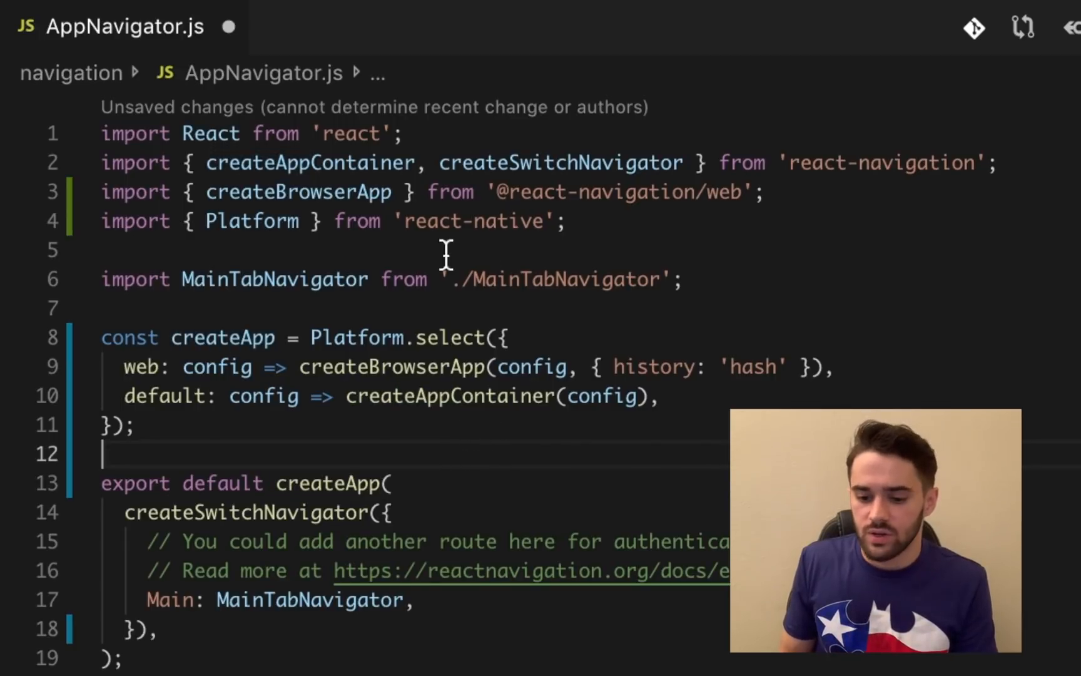
{"action": "double_click", "coordinate": [298, 191]}
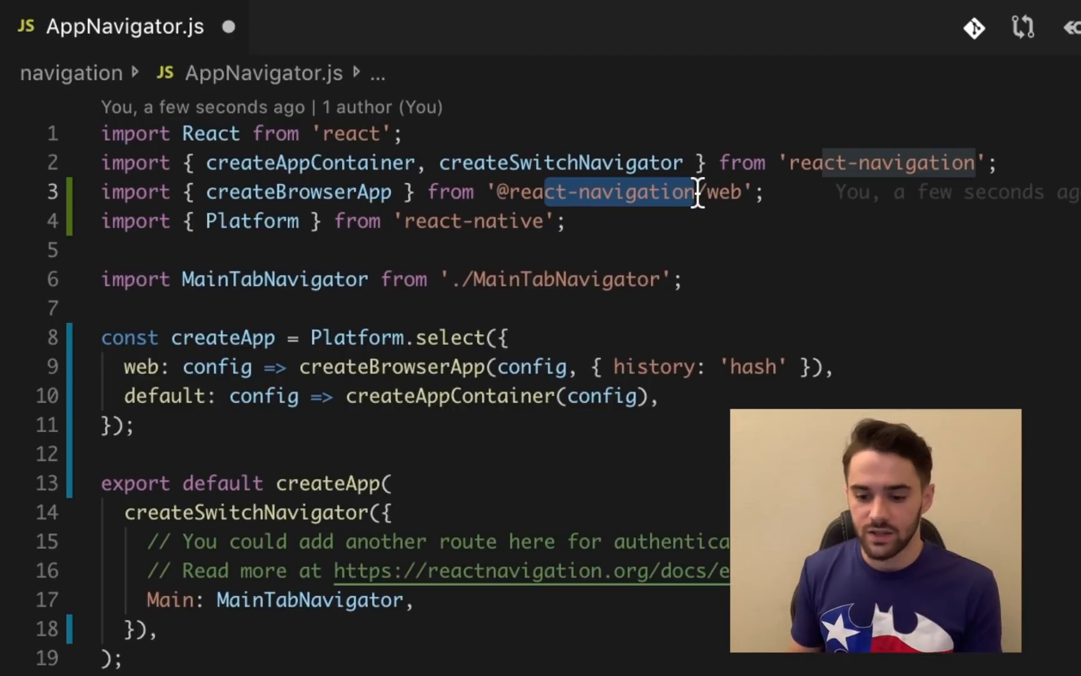
{"action": "double_click", "coordinate": [252, 220]}
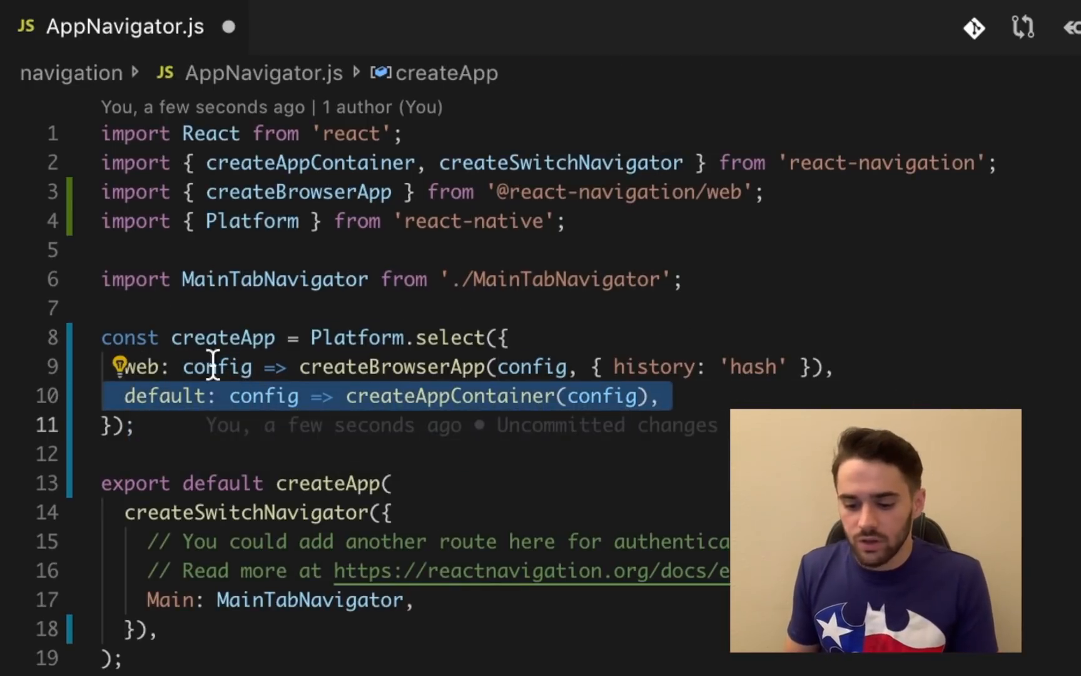
{"action": "left_click", "coordinate": [141, 366]}
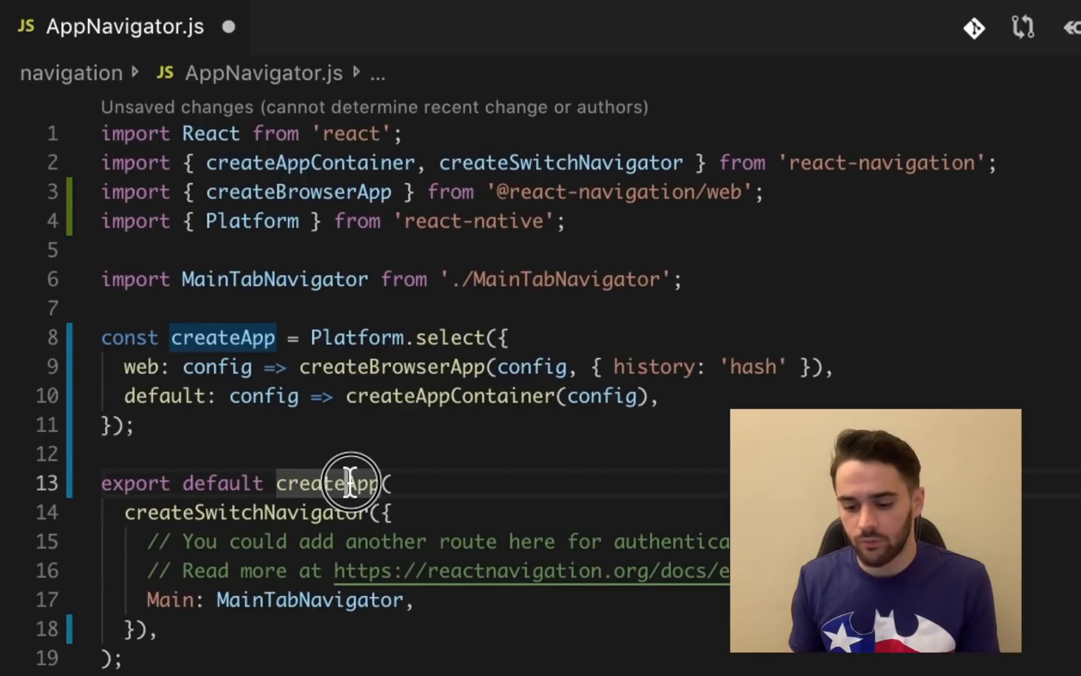
{"action": "double_click", "coordinate": [246, 512]}
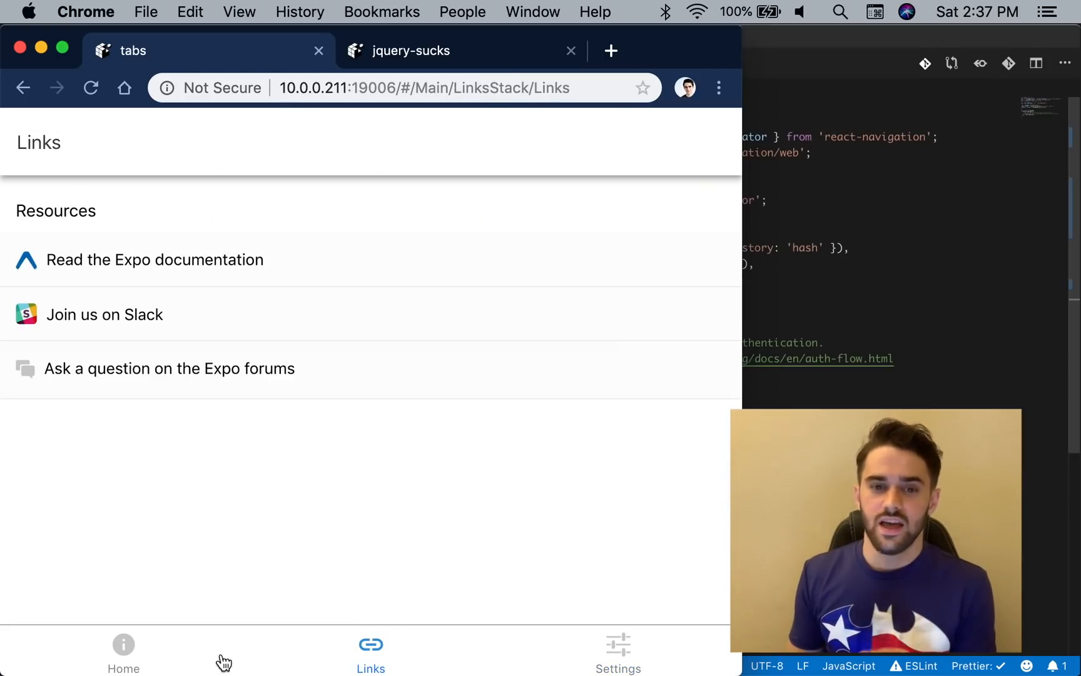
Visit the Home and Settings screens at hash routes, then close the Chrome window
{"action": "left_click", "coordinate": [123, 652]}
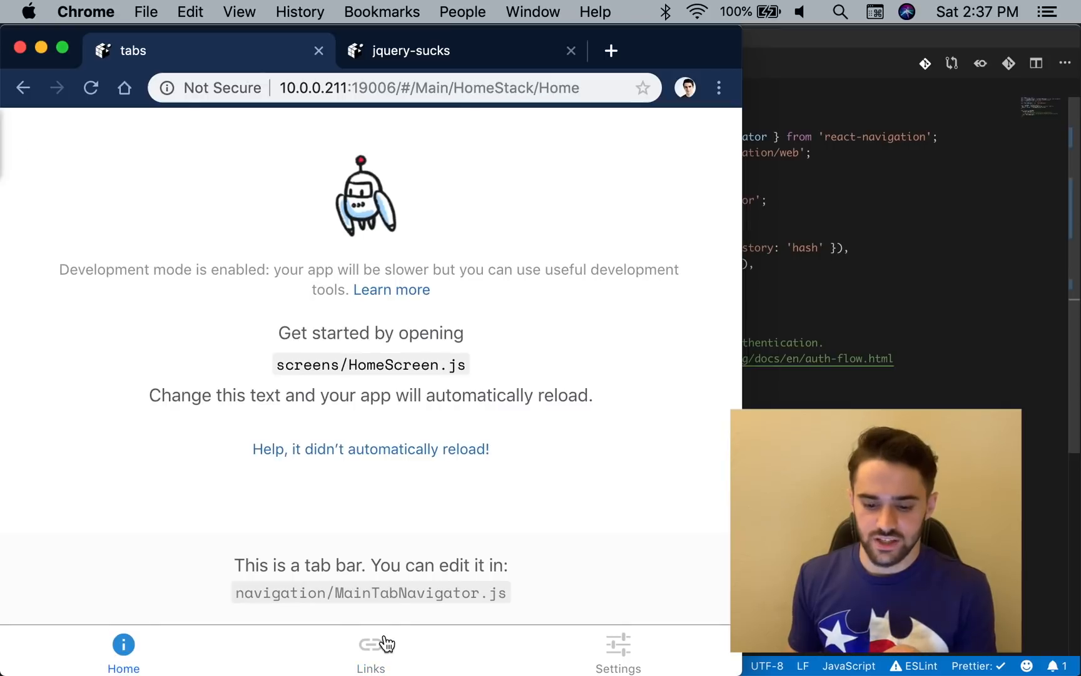
{"action": "left_click", "coordinate": [617, 652]}
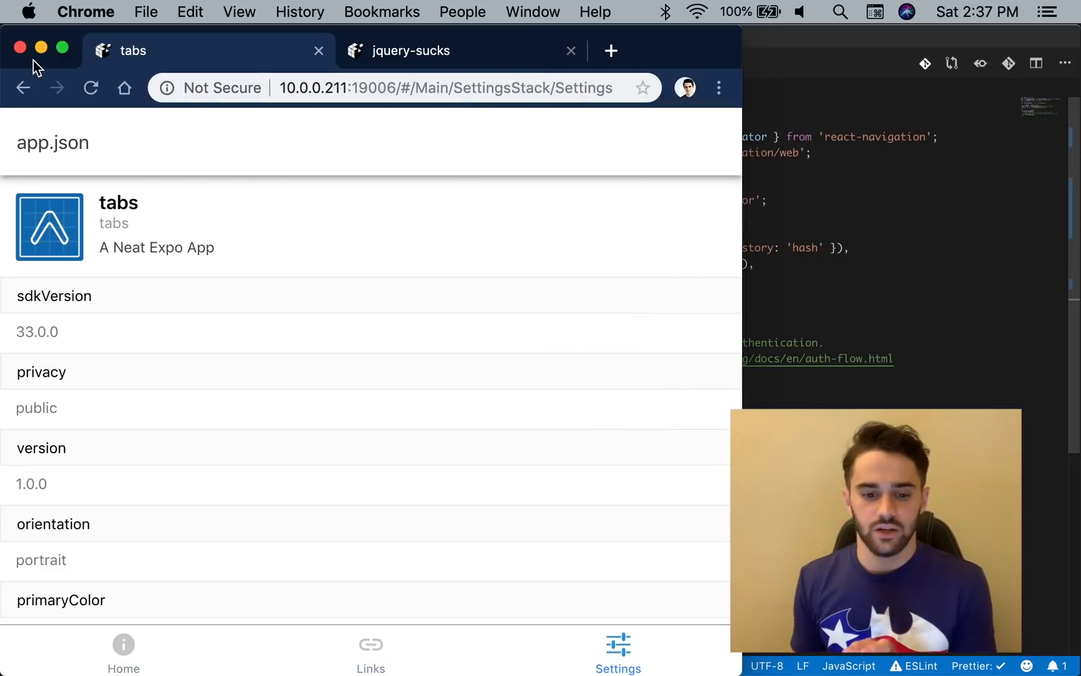
{"action": "left_click", "coordinate": [371, 652]}
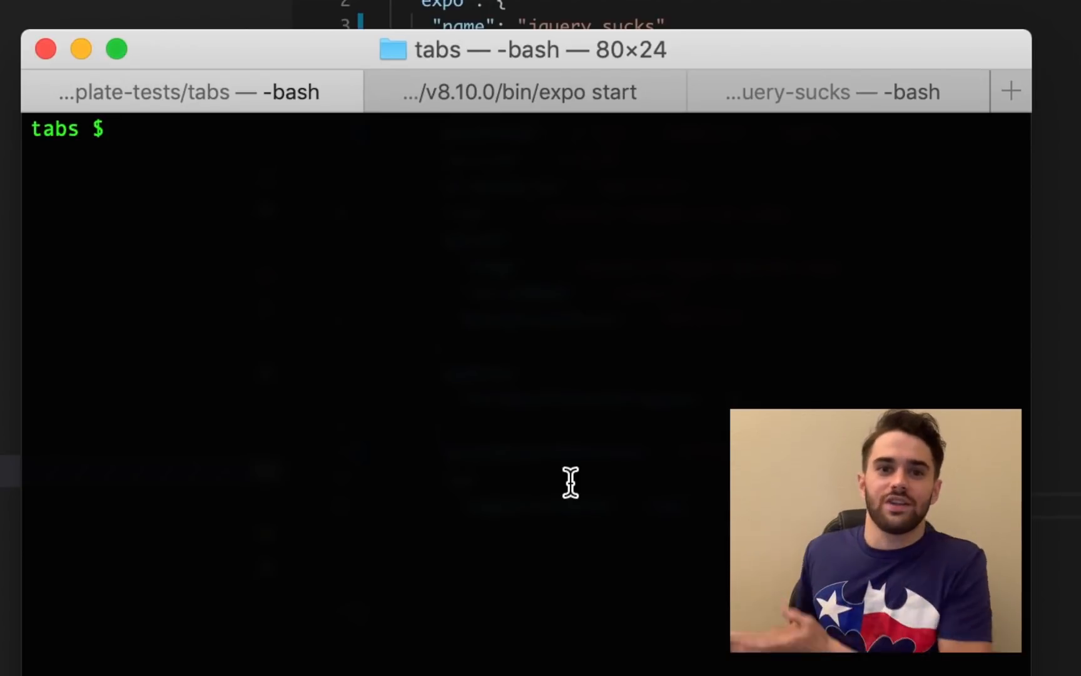
Run expo build:web in the tabs project to regenerate its web-build bundle
{"action": "type", "text": "ex"}
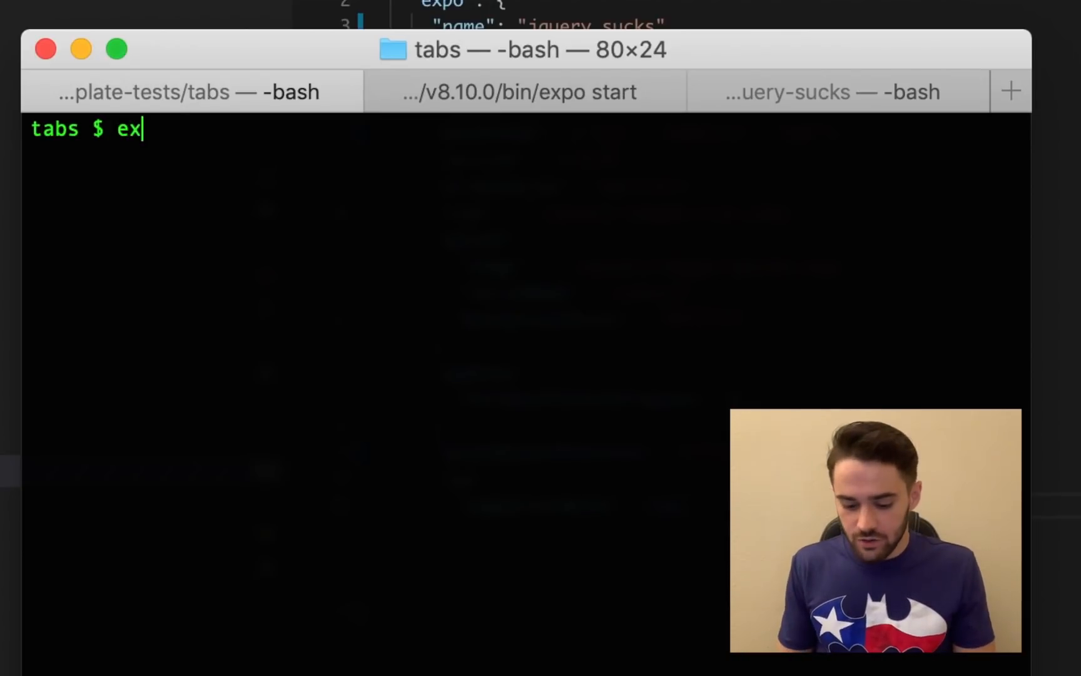
{"action": "type", "text": "po build:web"}
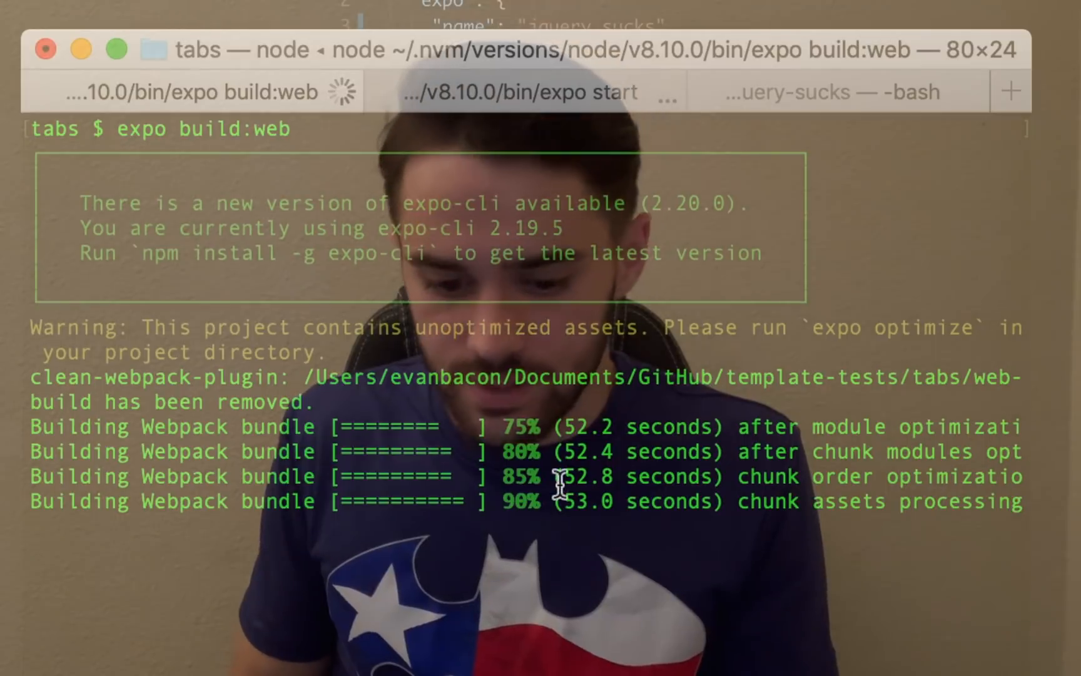
{"action": "mouse_move", "coordinate": [645, 631]}
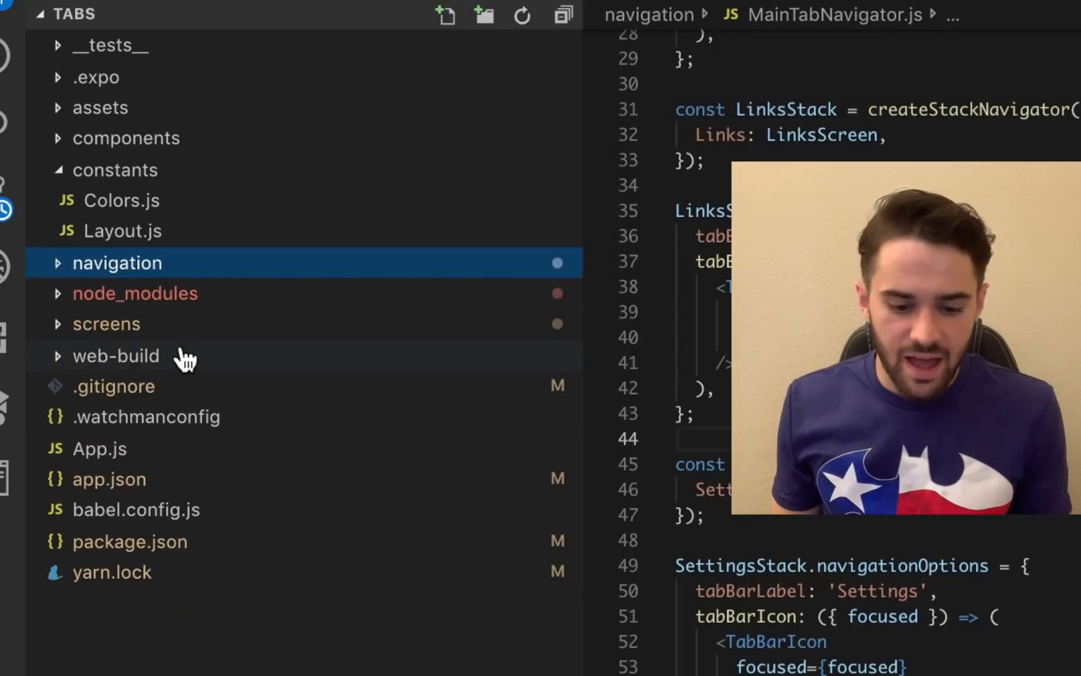
Expand the web-build folder to reveal index.html, manifests, fonts and static assets
{"action": "left_click", "coordinate": [116, 355]}
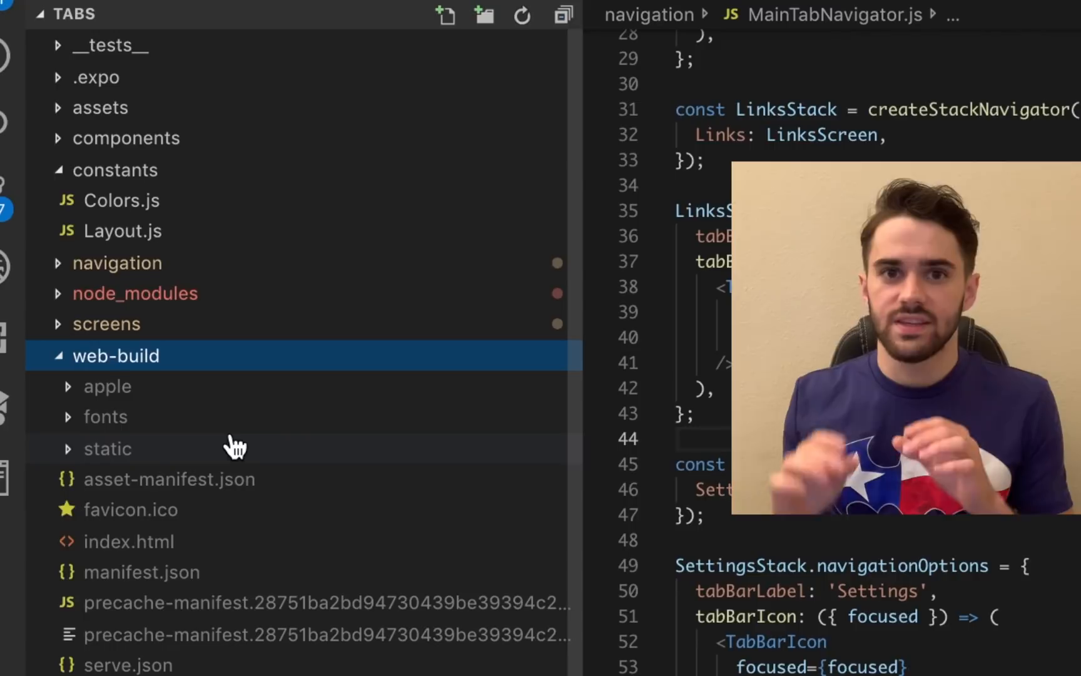
{"action": "mouse_move", "coordinate": [107, 448]}
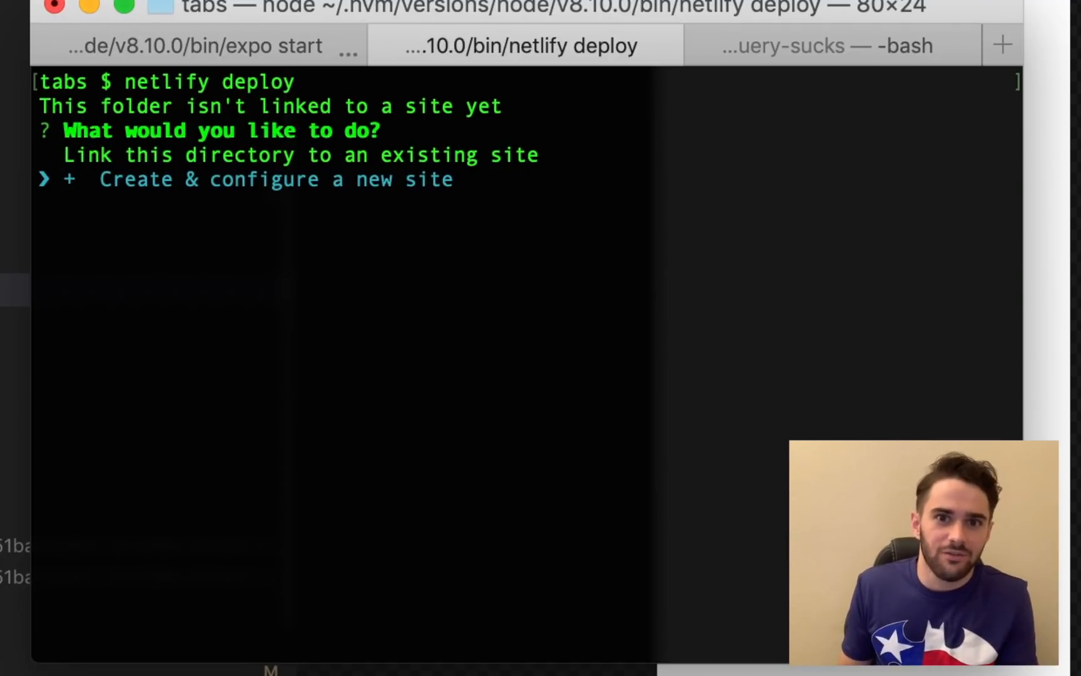
Create a new Netlify site named jquerysucks, deploy web-build as a live draft, and view the draft URL
{"action": "key", "text": "enter"}
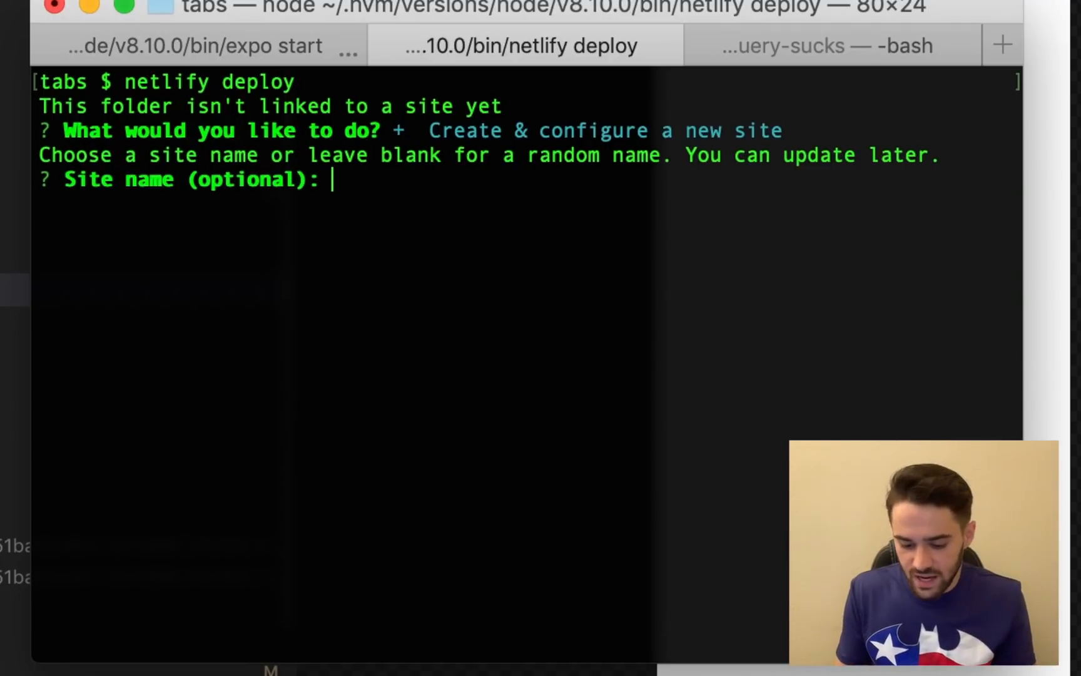
{"action": "type", "text": "jquery"}
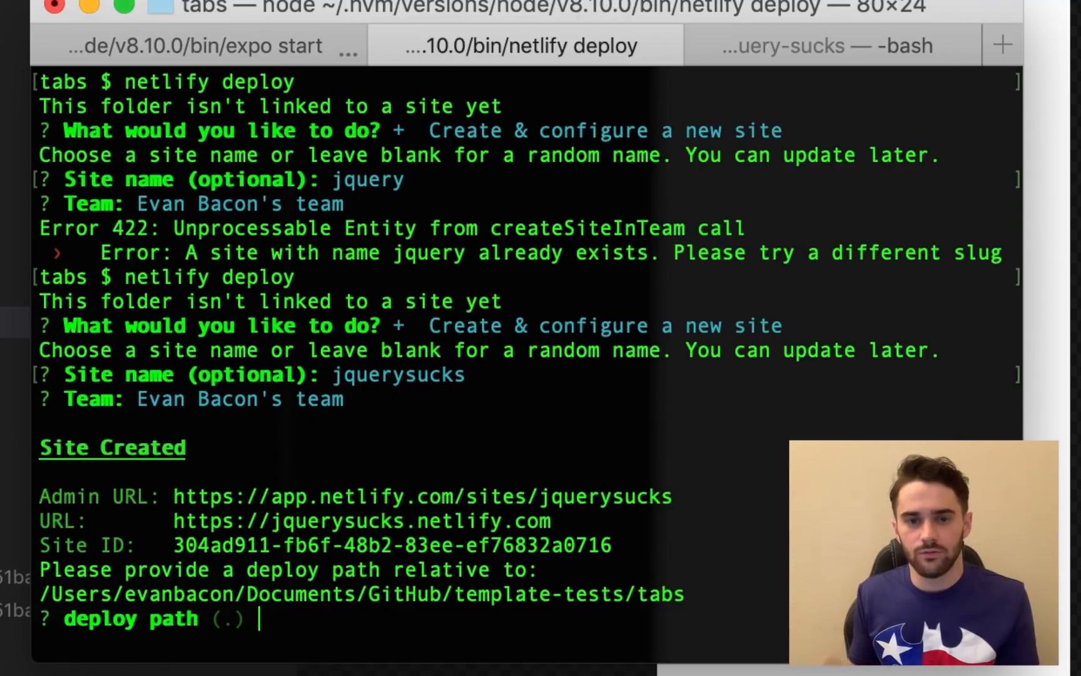
{"action": "type", "text": "web-"}
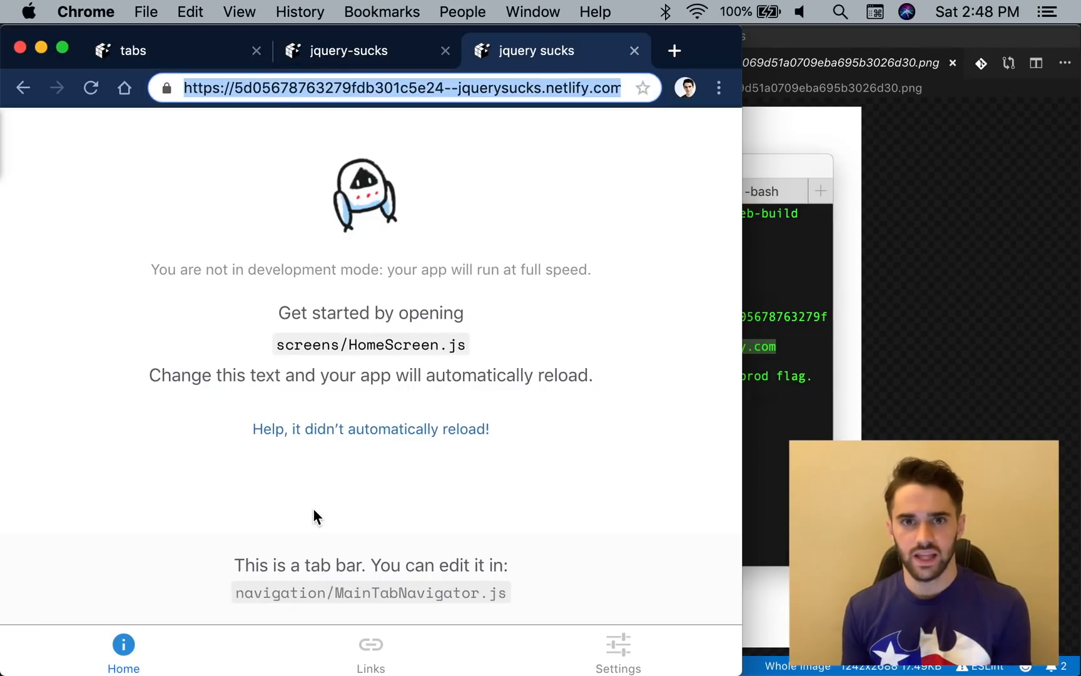
{"action": "left_click", "coordinate": [371, 652]}
{"action": "type", "text": "netlify deploy --"}
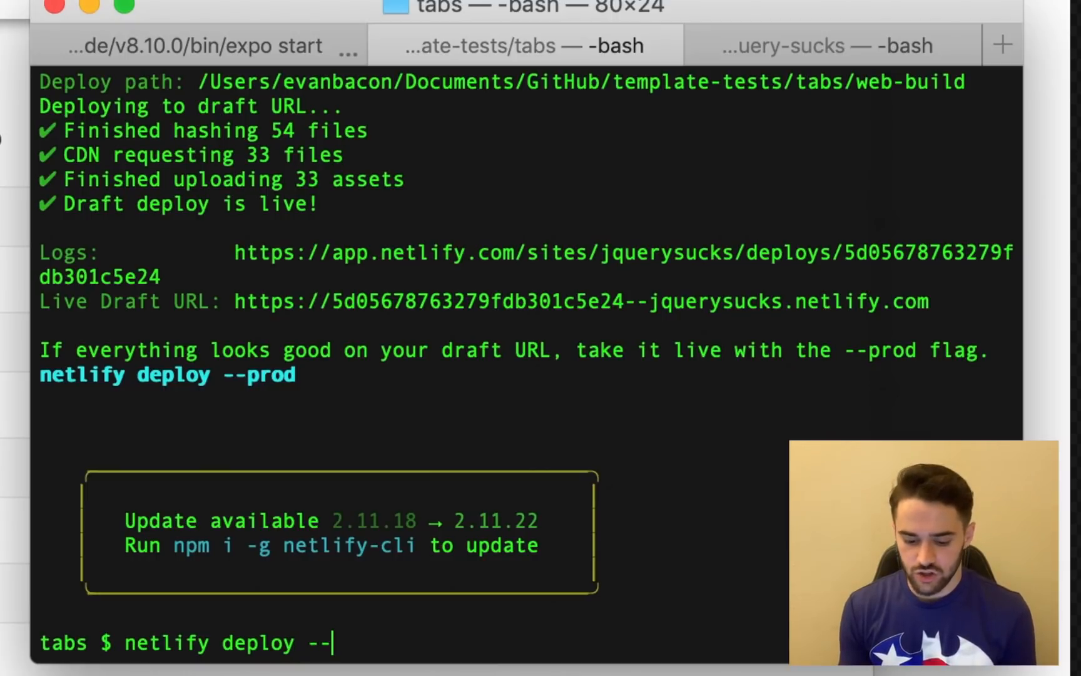
Launch the production deploy of jquerysucks with netlify deploy --prod
{"action": "key", "text": "enter"}
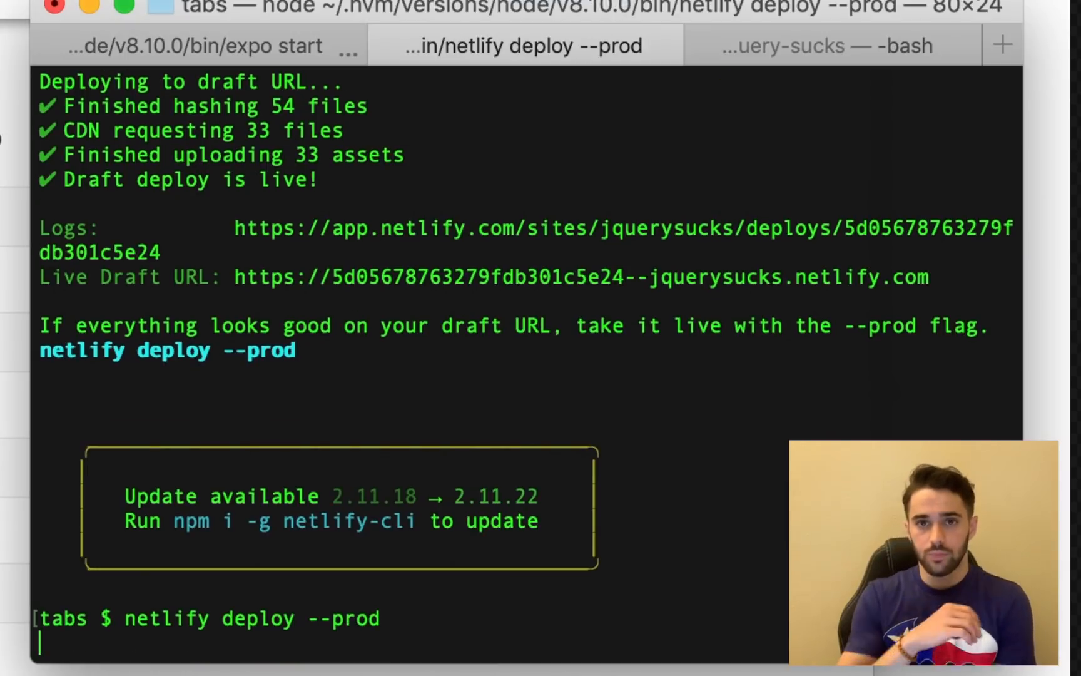